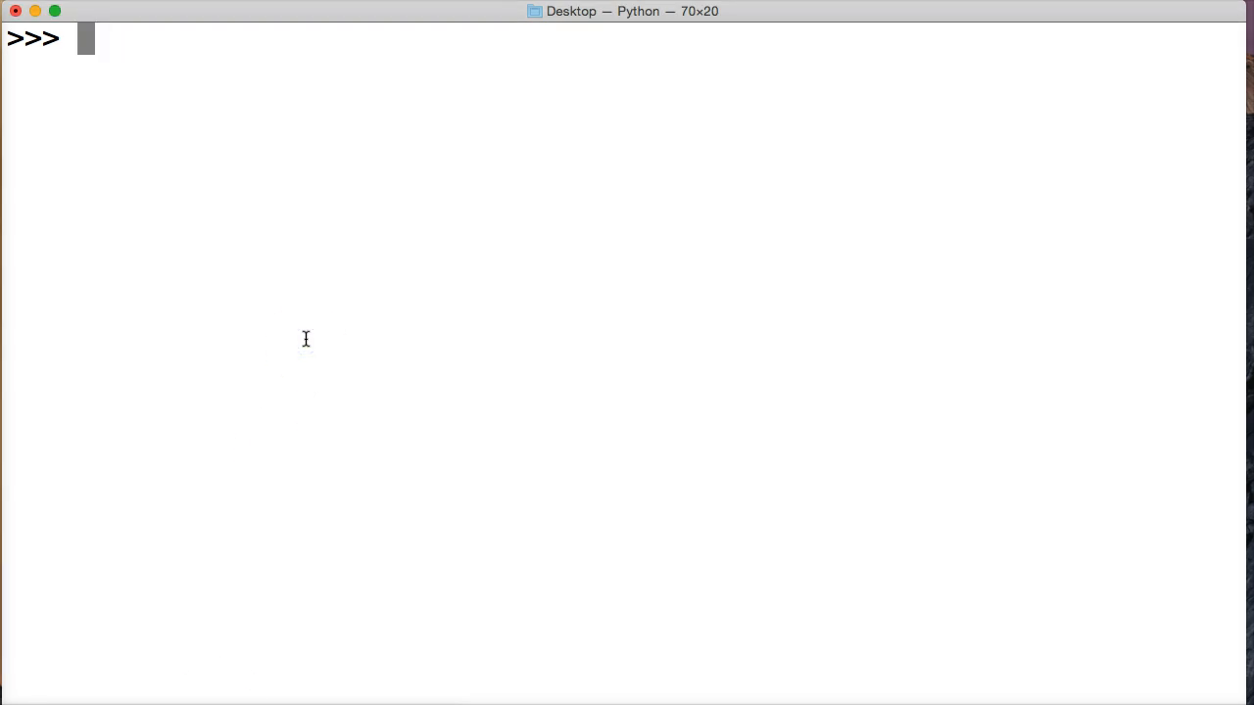
Step: Enter the string literal 'We are learning Python' followed by .replace(
text('W)
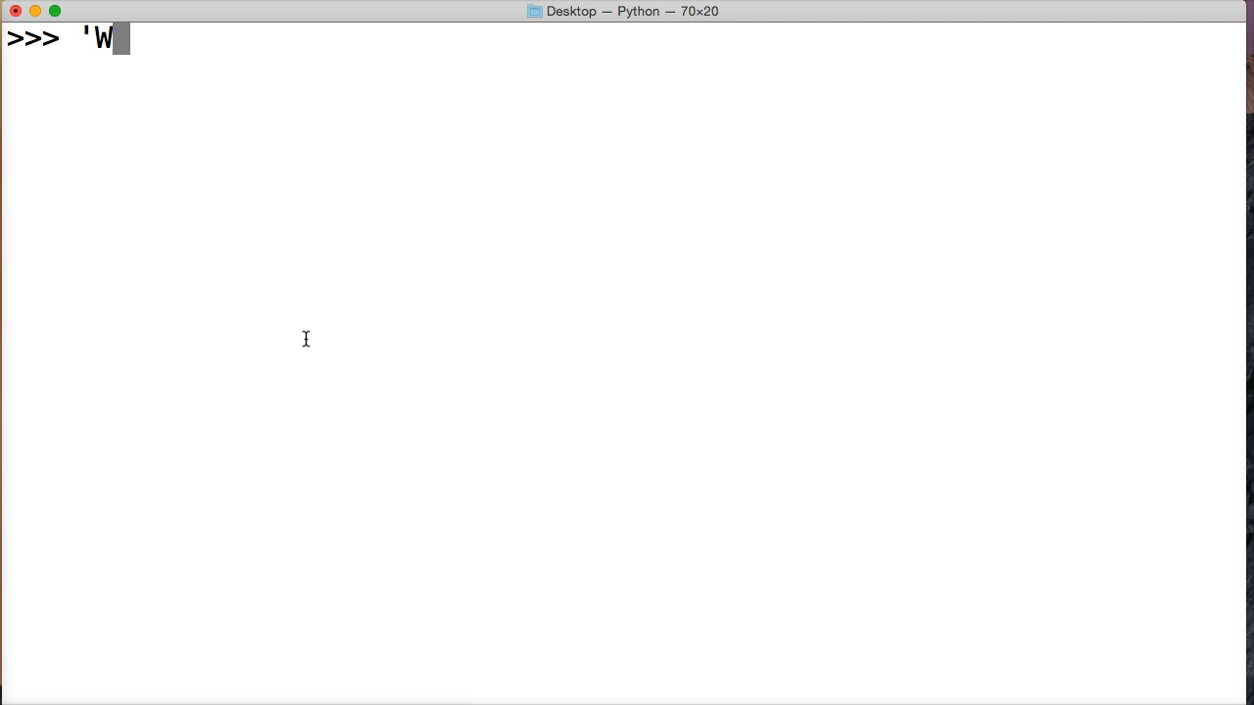
text(e are le)
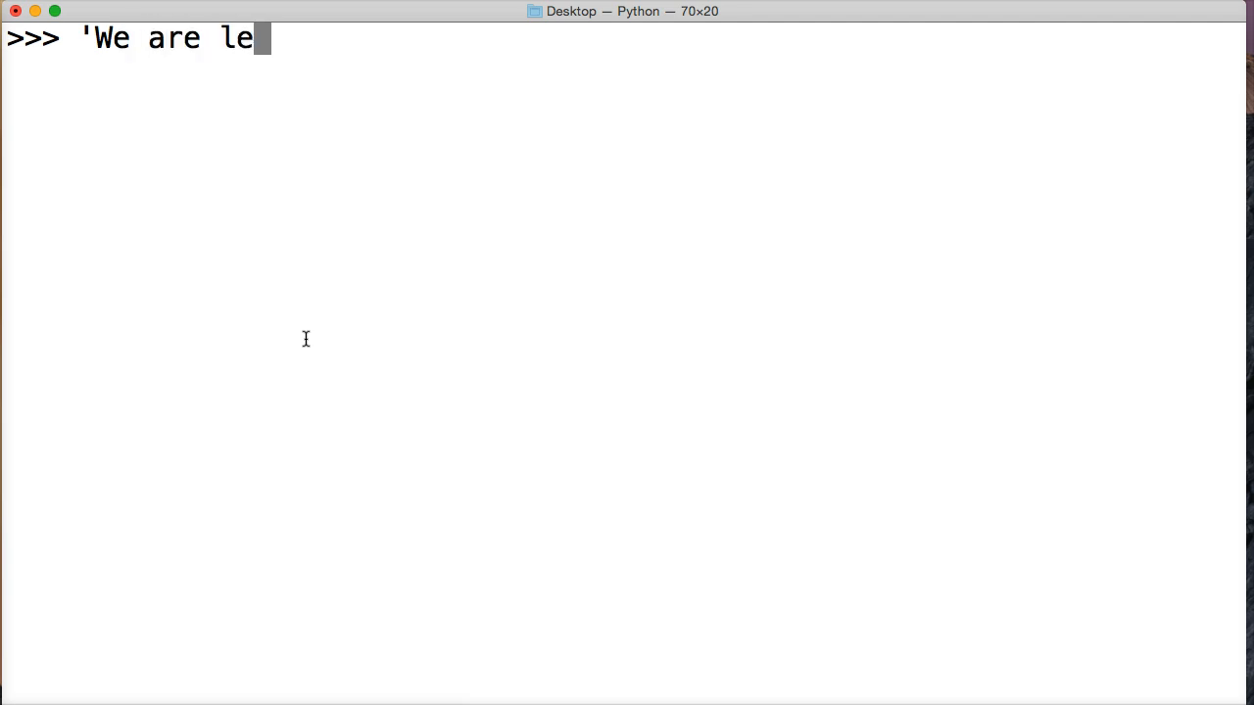
text(arning Pyhto)
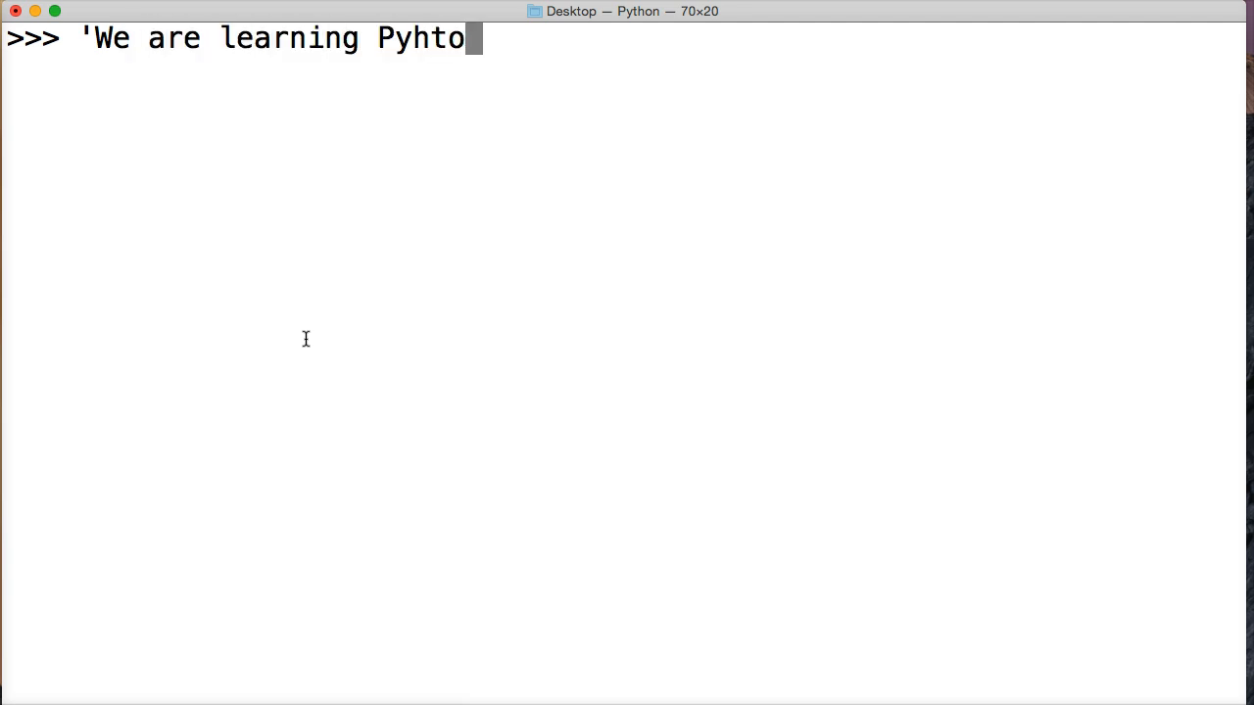
text(Python)
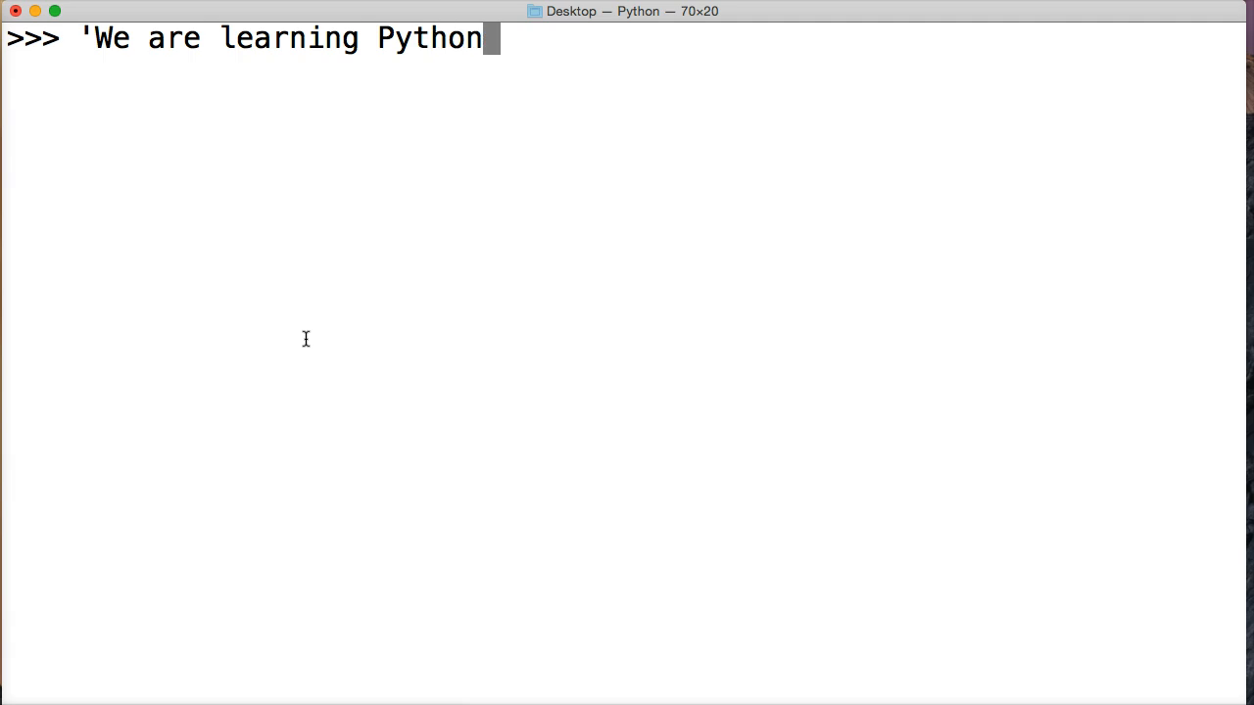
text(')
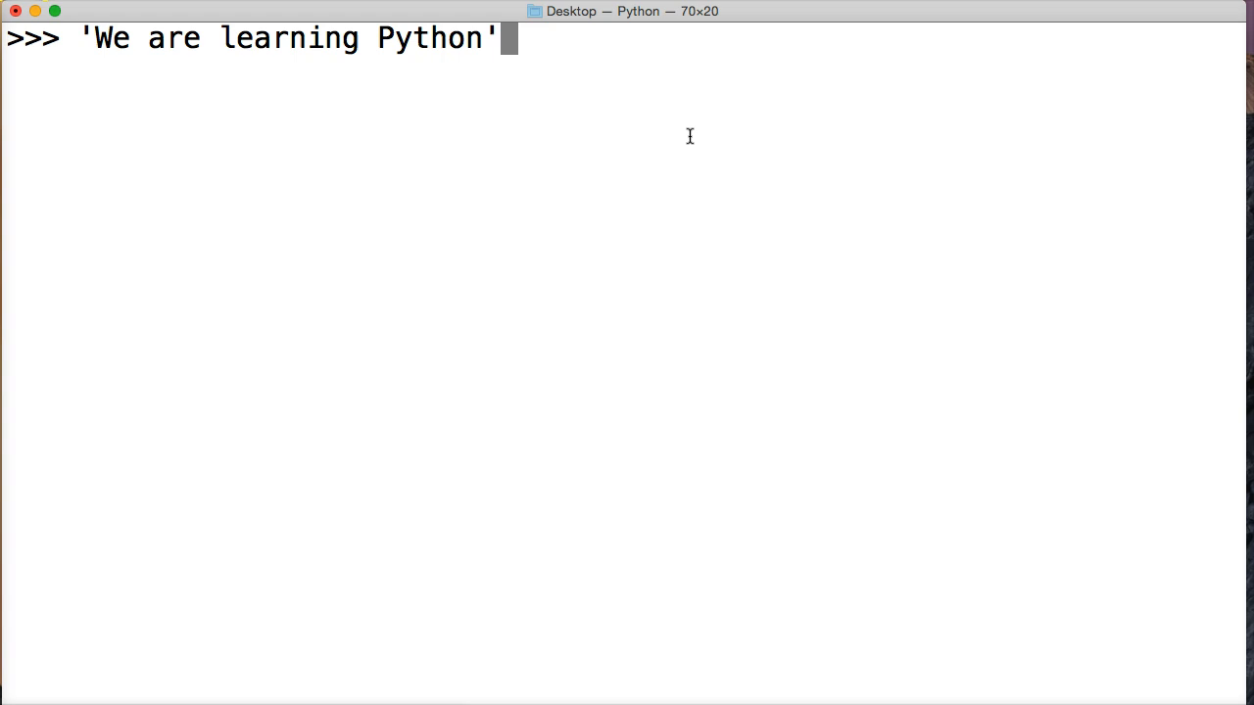
text(.re)
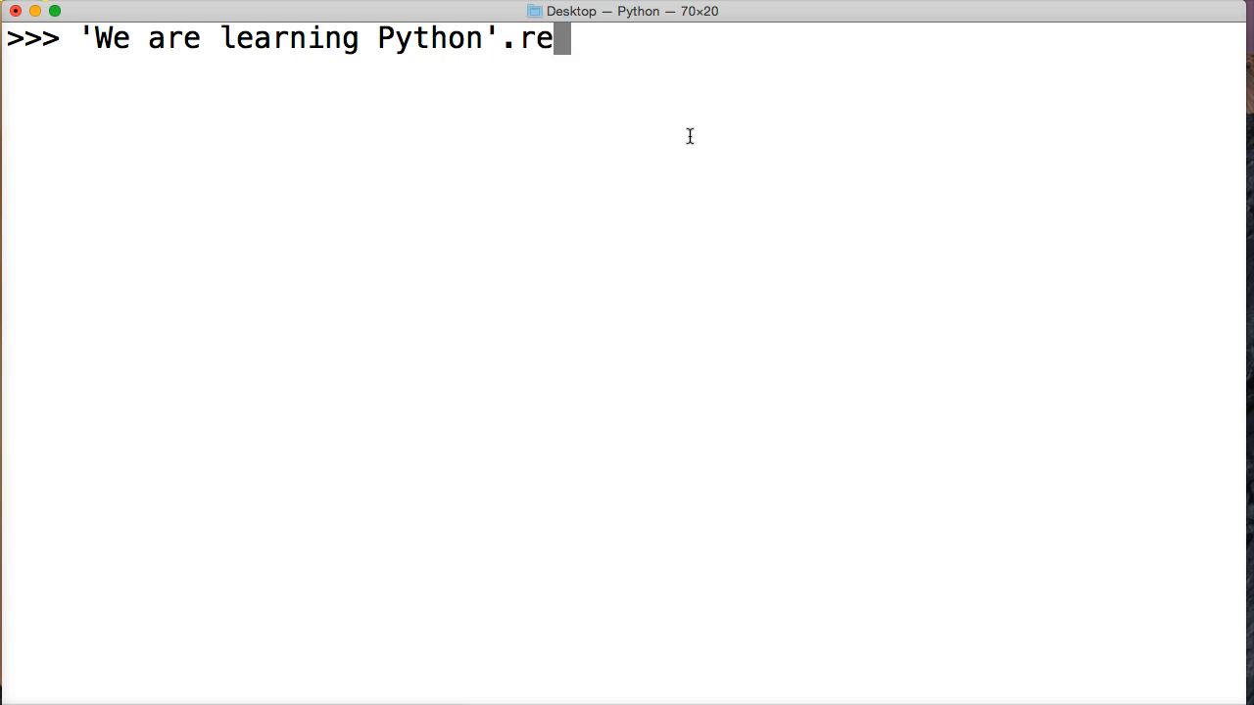
text(place)
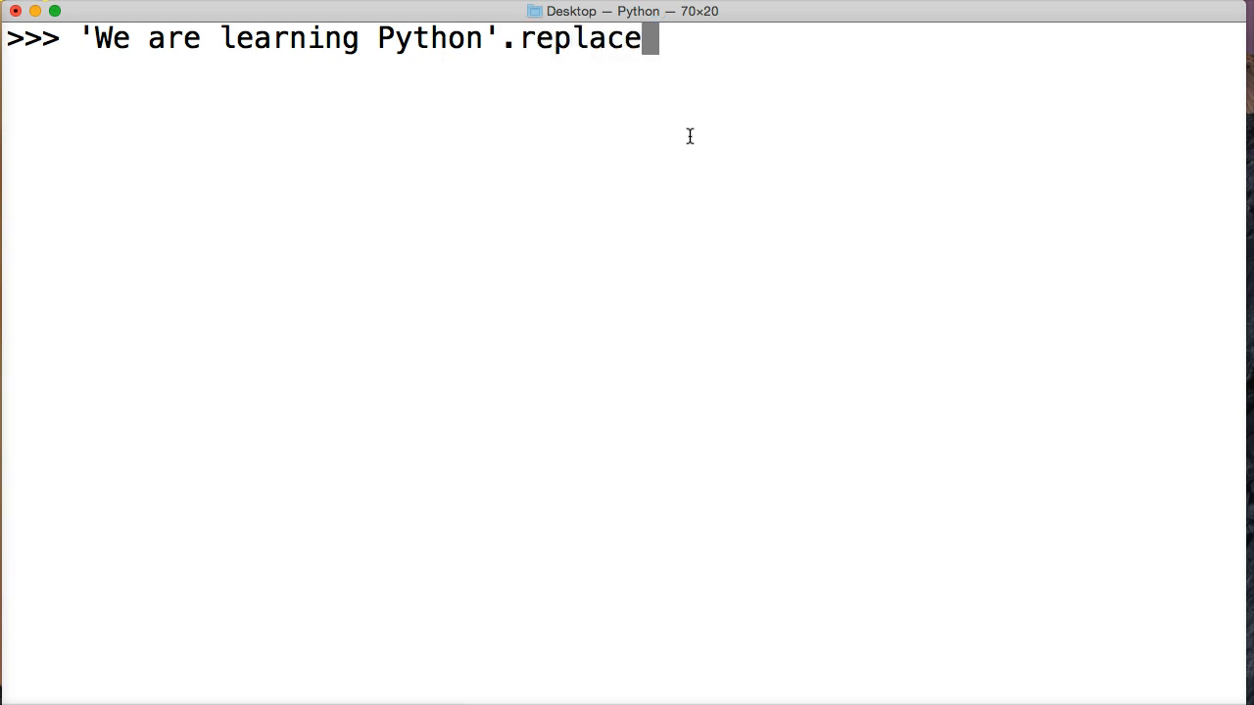
text(()
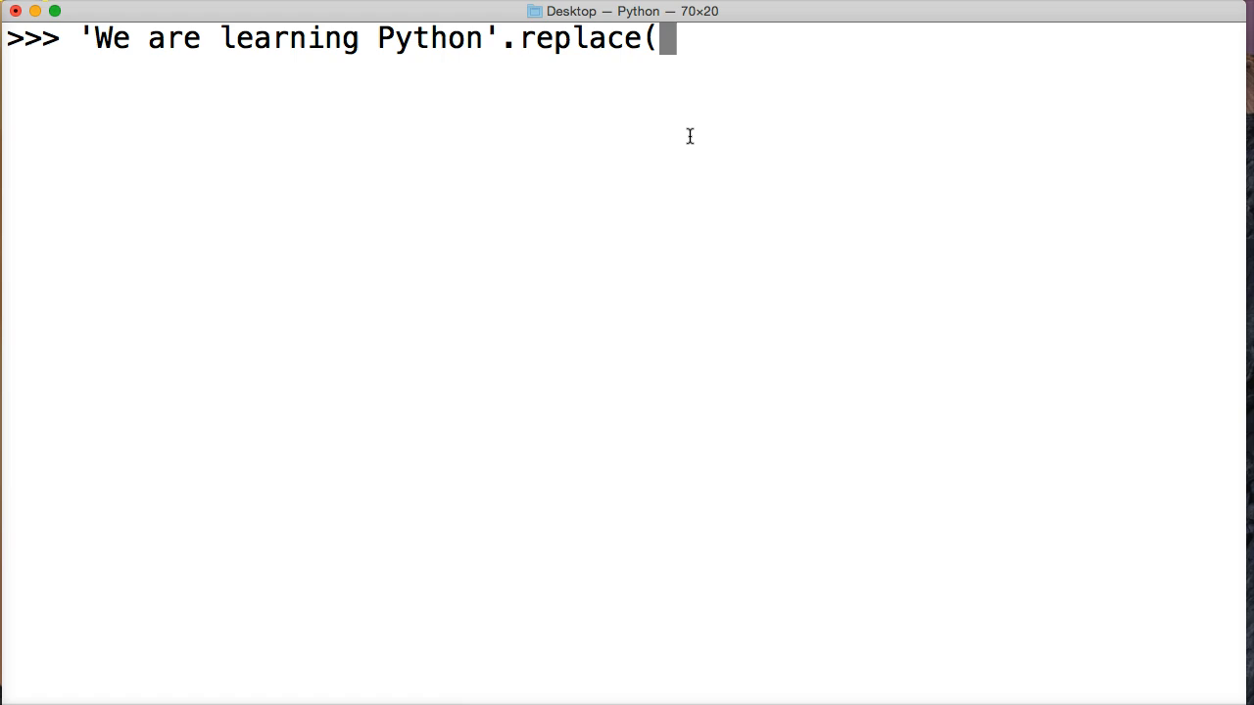
Step: Add the arguments 'Python' and 'Python 3', highlighting Python 3, and close the call
text(')
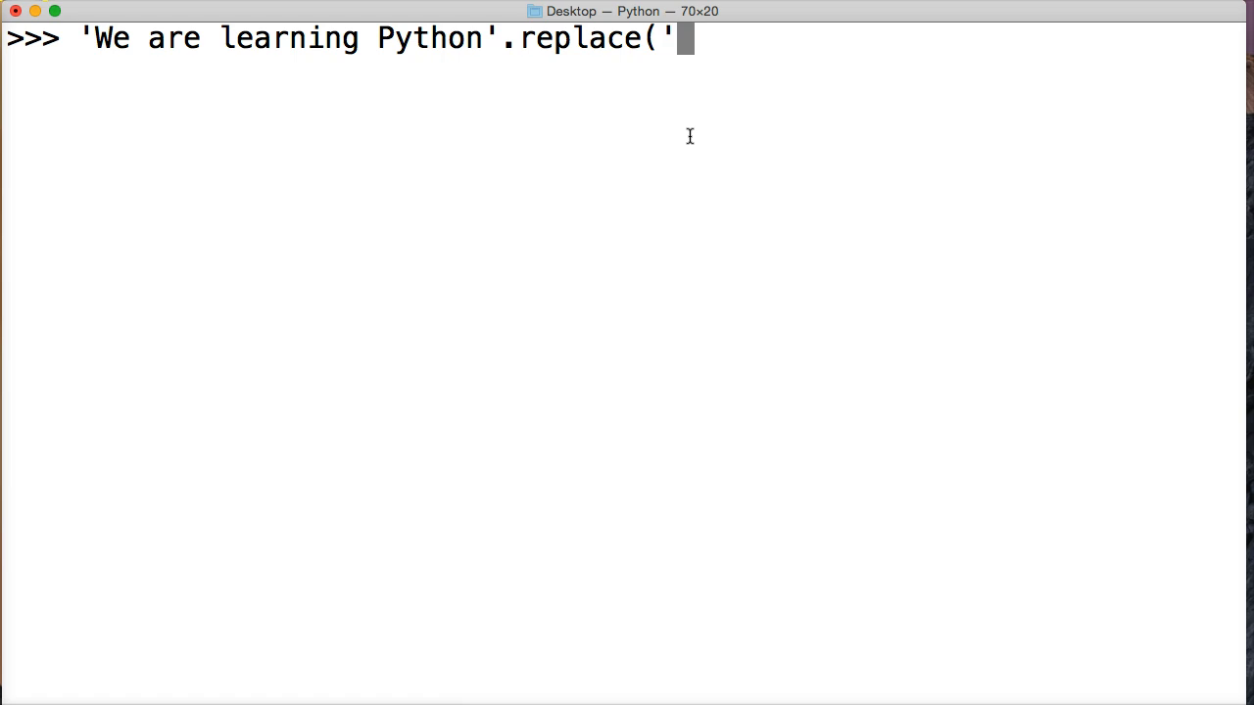
text(Python')
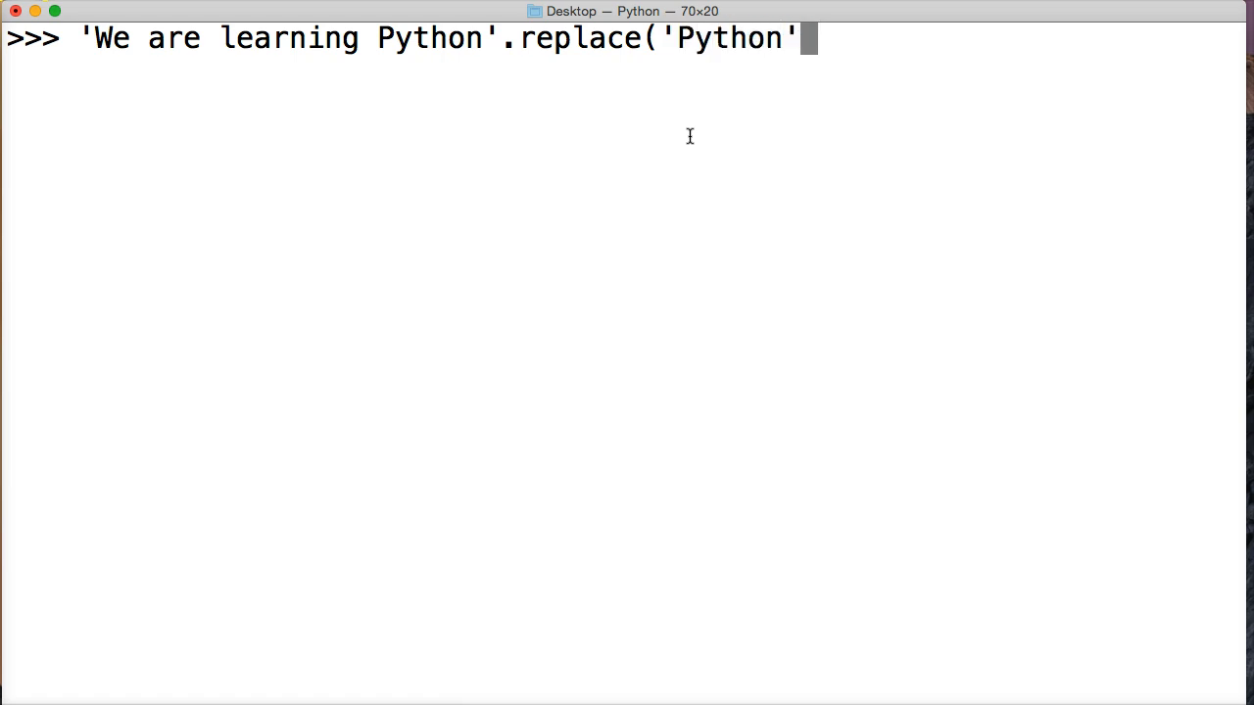
text(,)
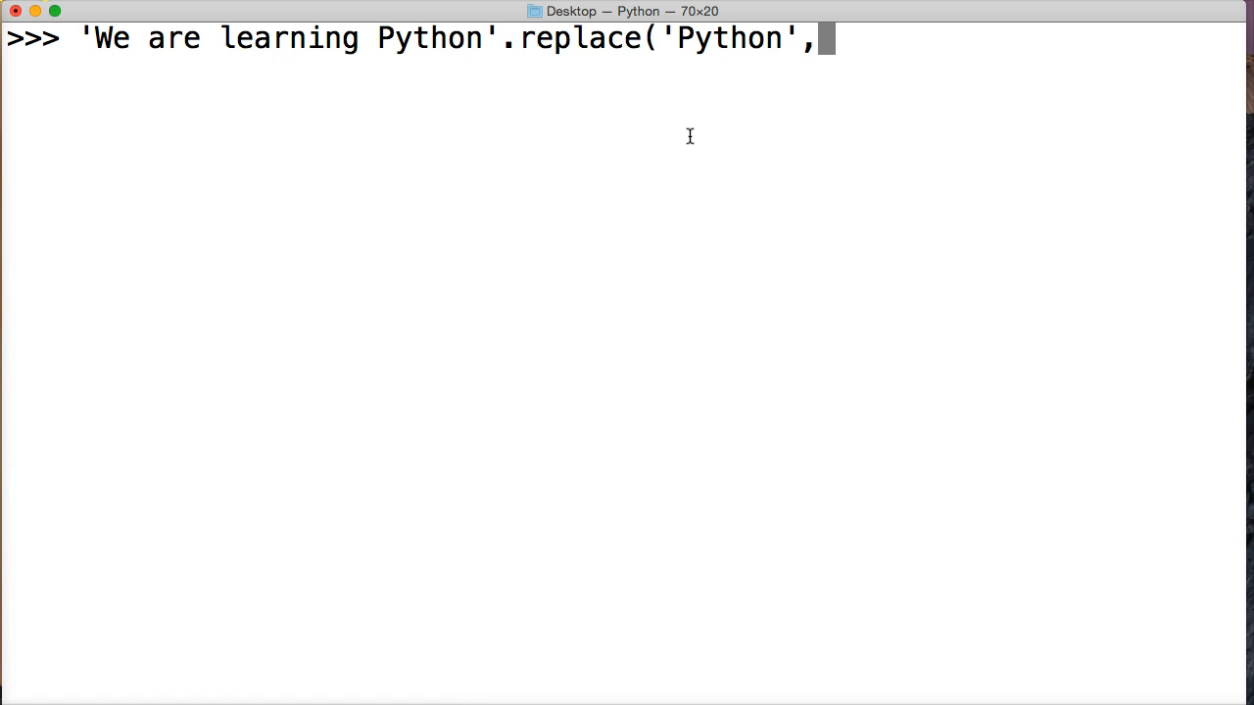
double_click(722, 39)
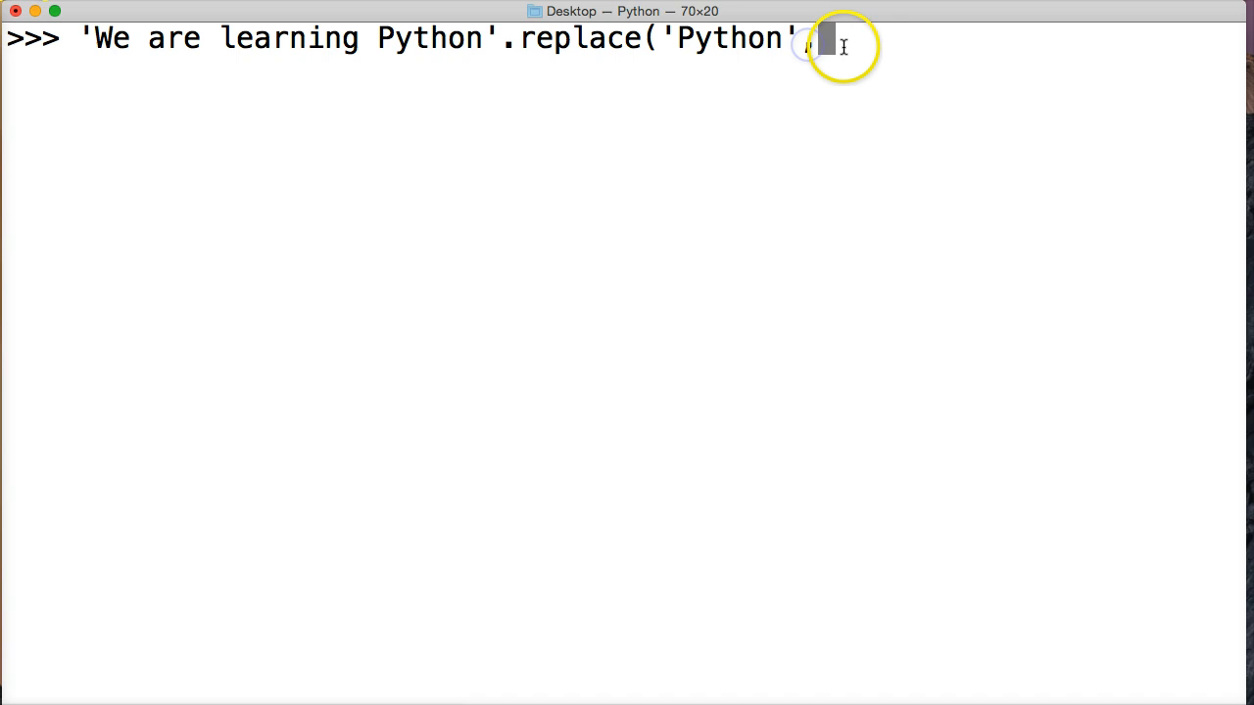
text(,')
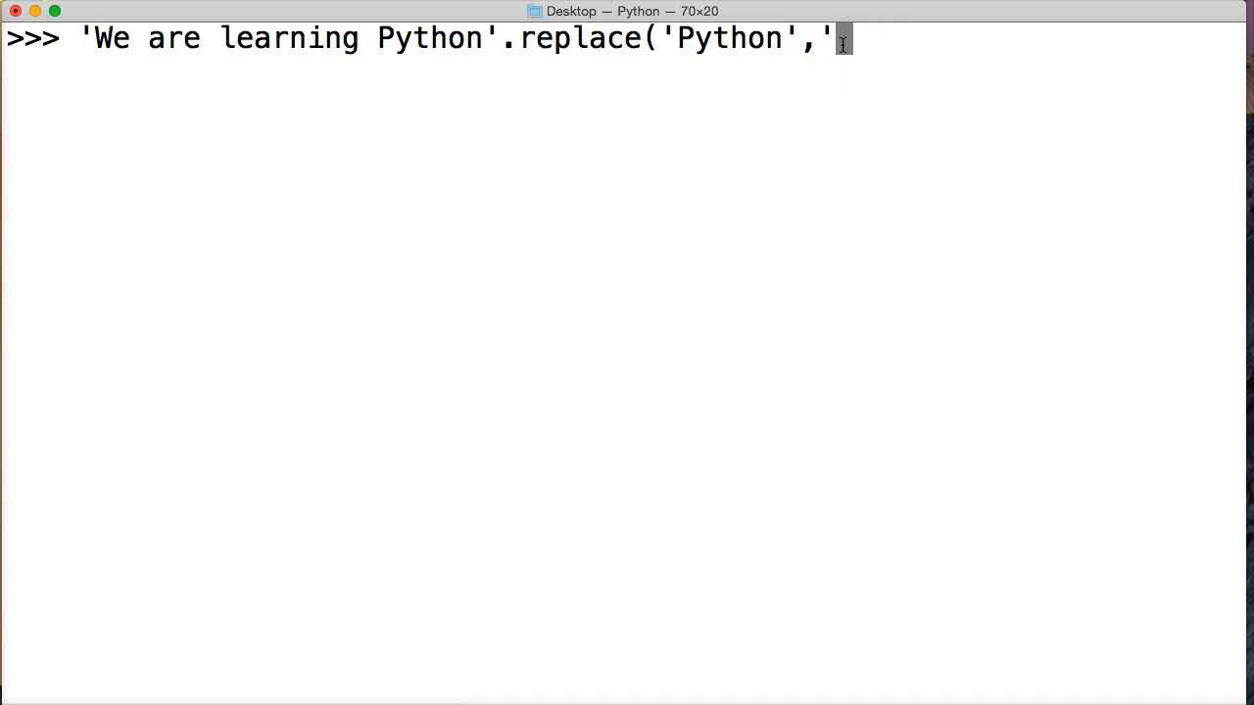
text(Python)
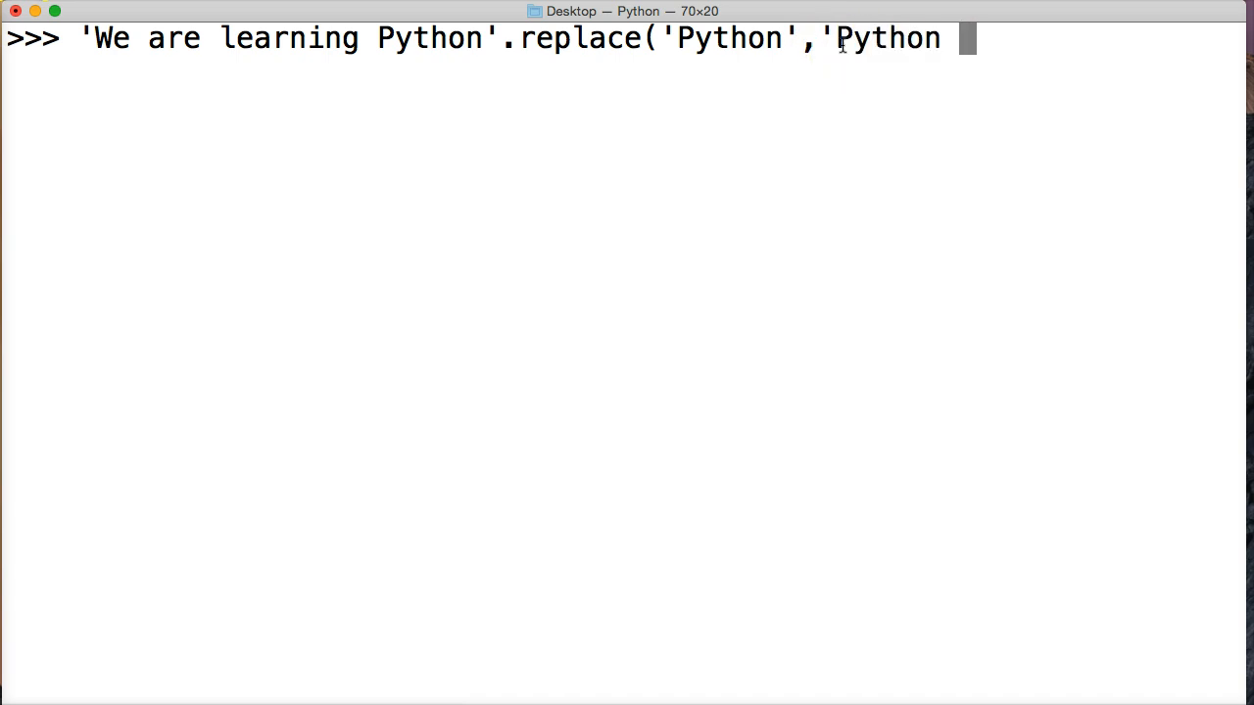
text(3')
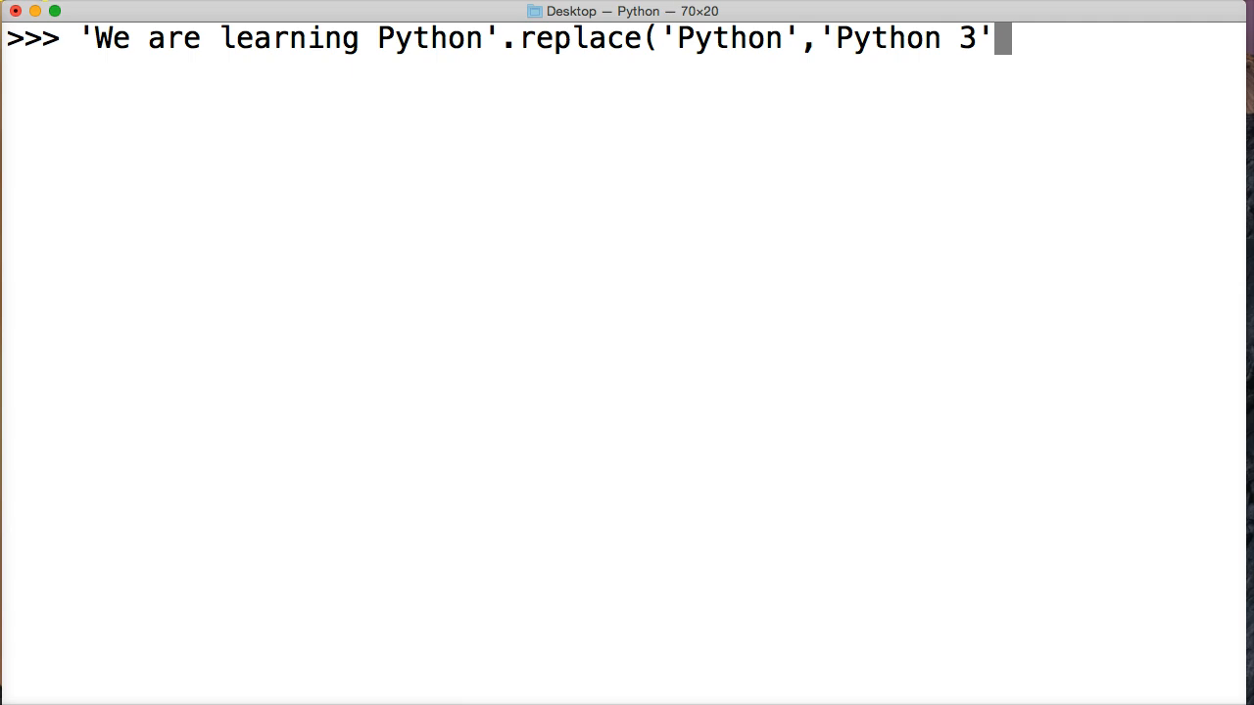
double_click(429, 38)
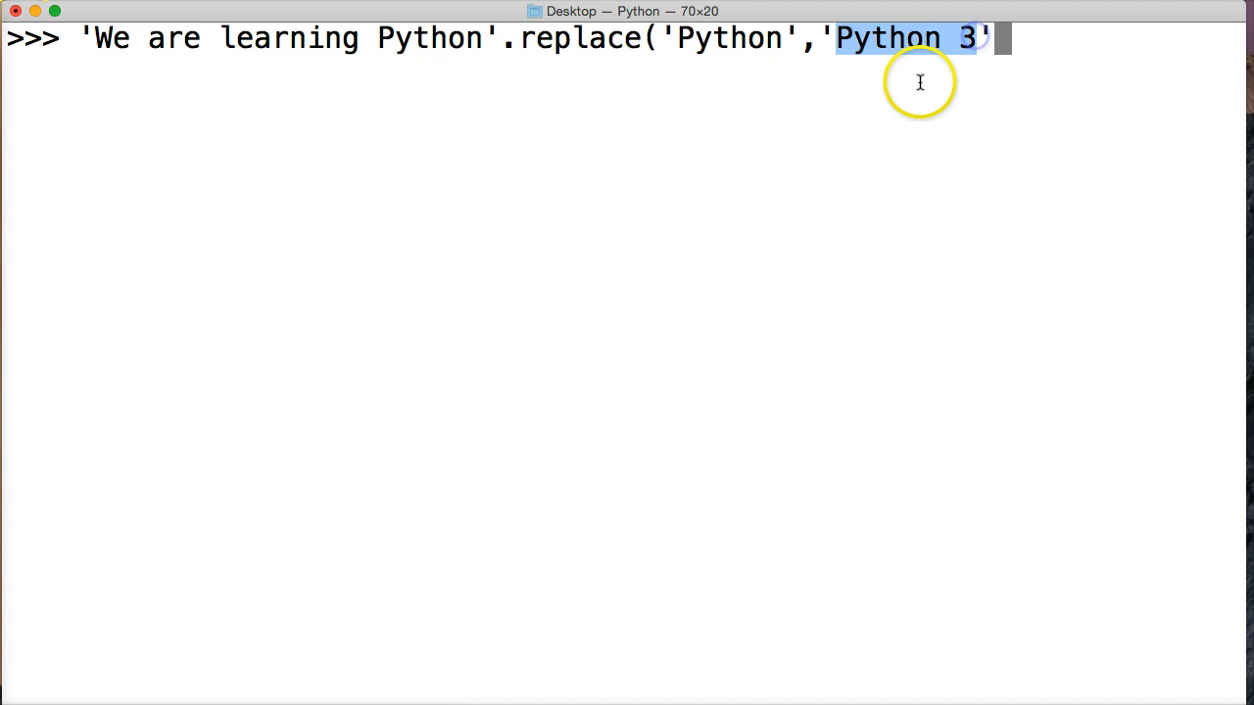
text())
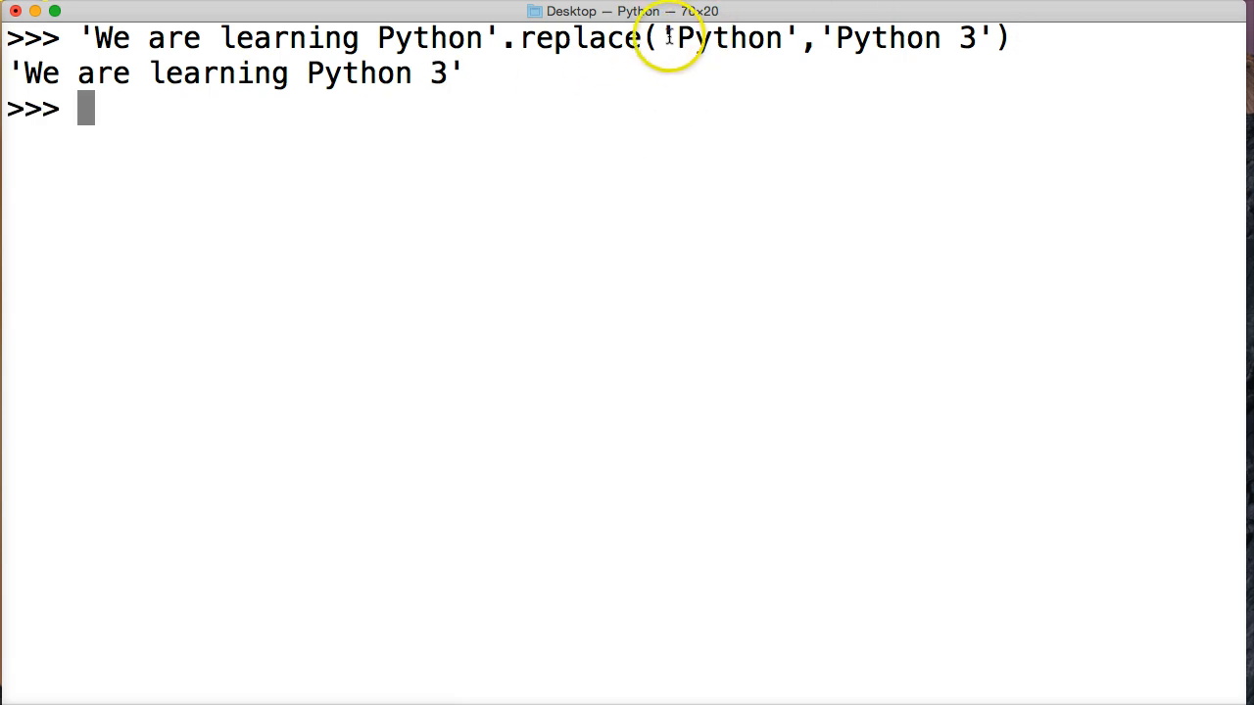
Step: Drag across the top line of the shell to highlight part of the replace expression
drag(827, 37, 965, 38)
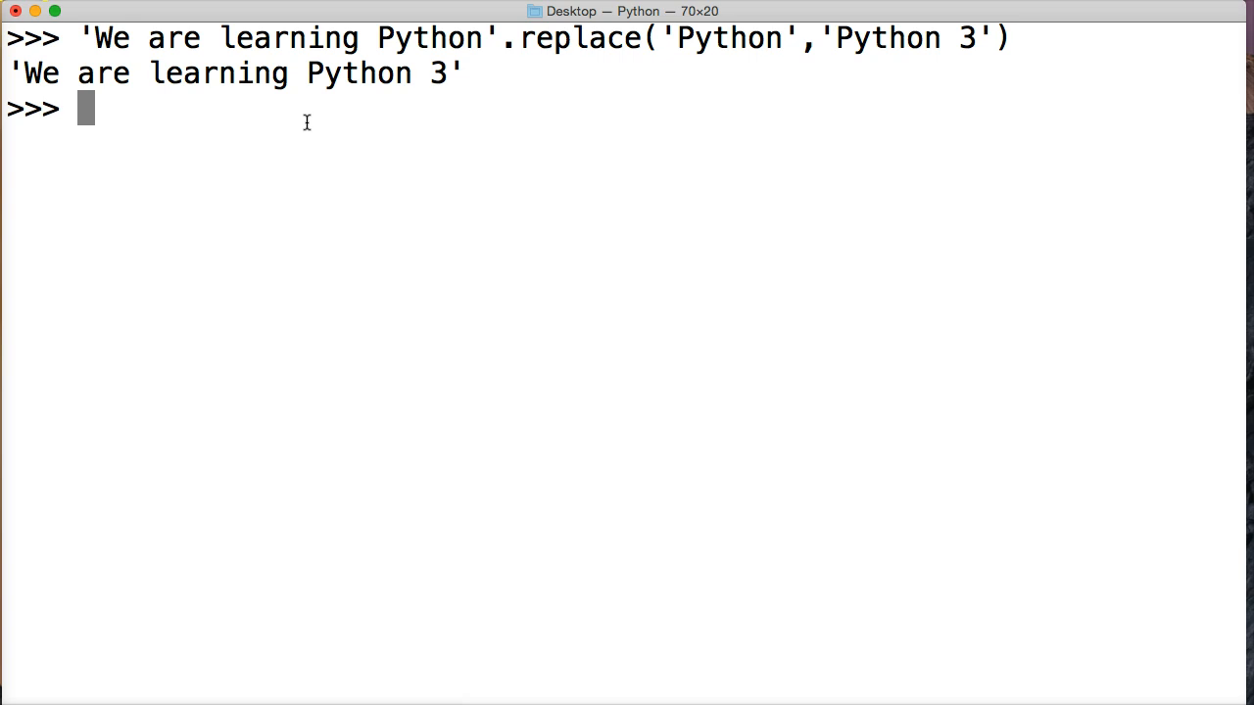
Step: Type 'Mississippi'.replace('ss', 'zz', 1) and double-click within the expression
text(')
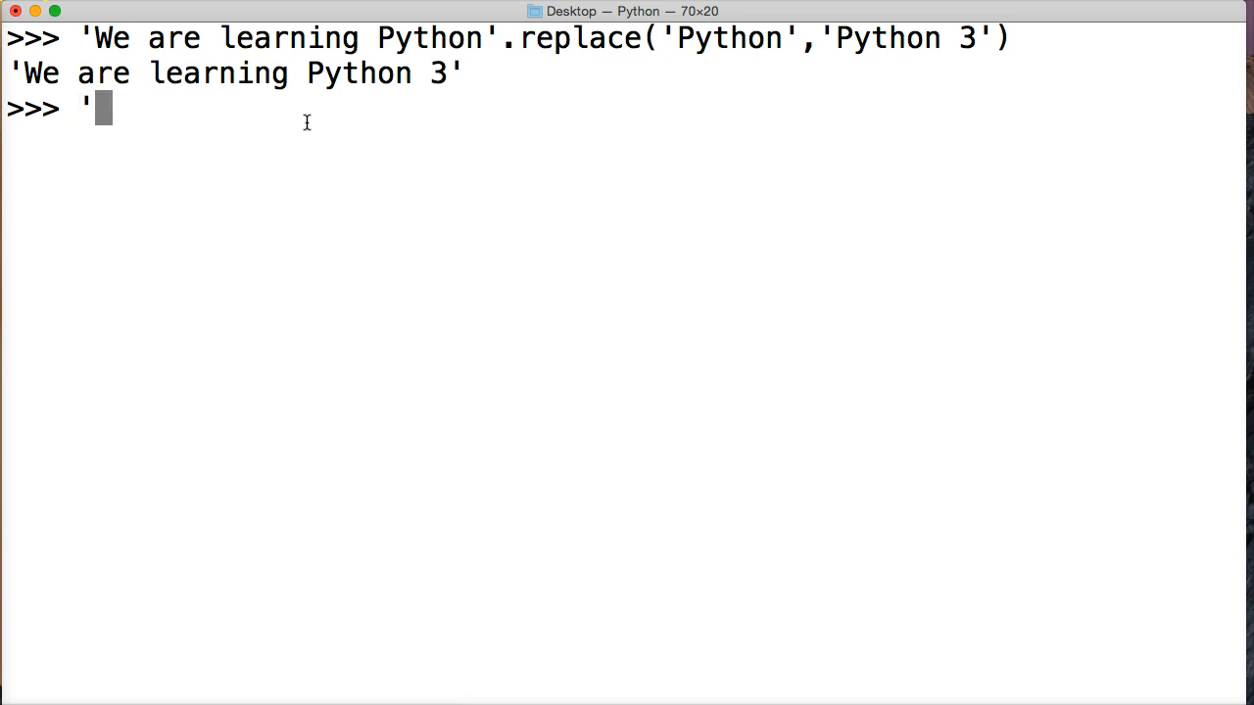
text(Mississippi)
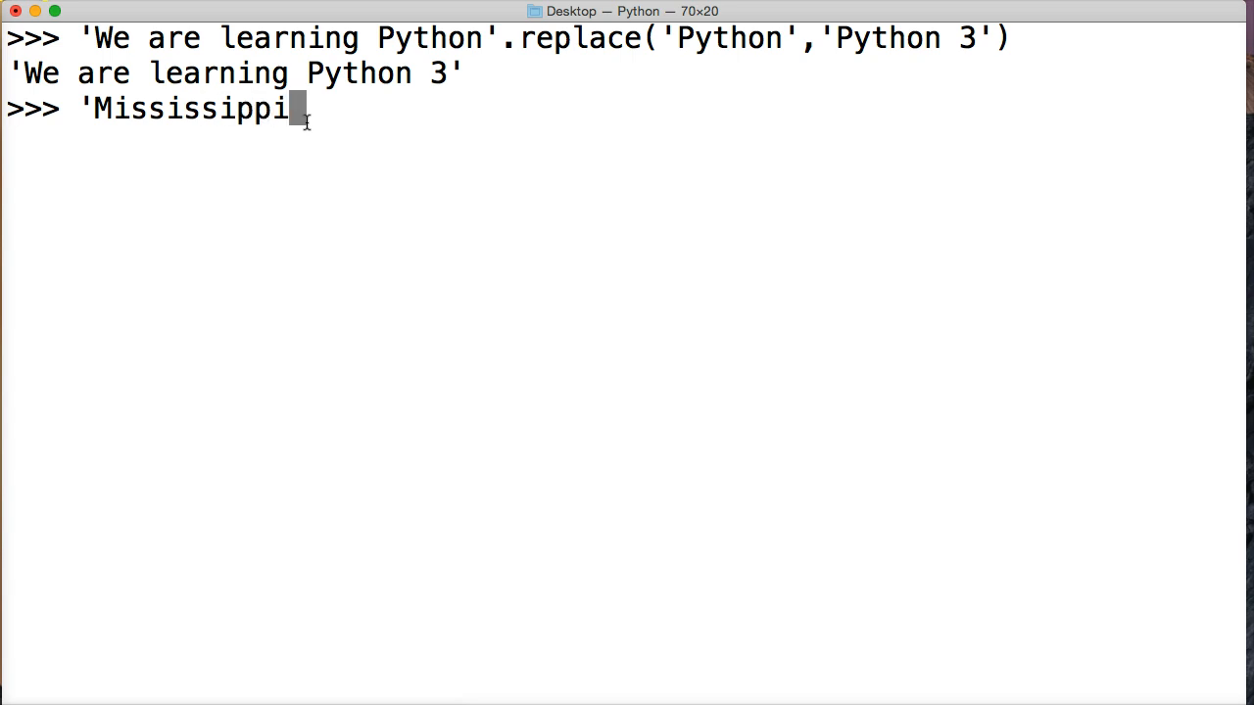
text(')
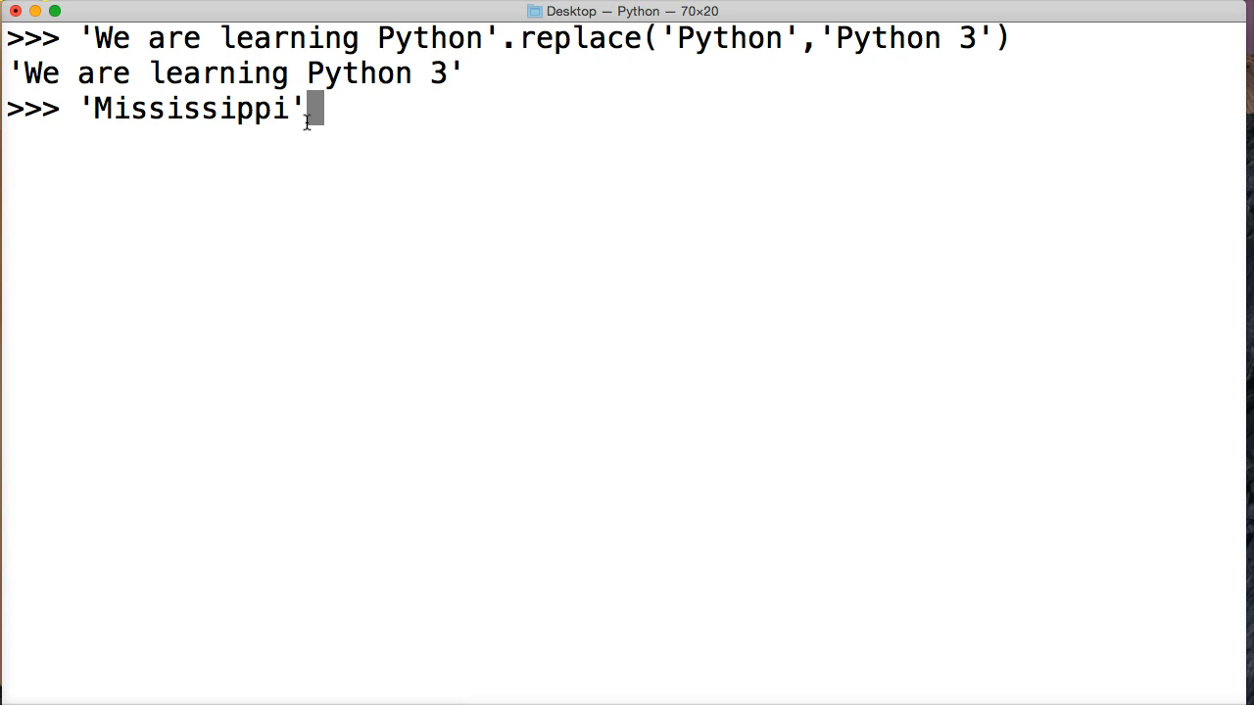
text(.replace)
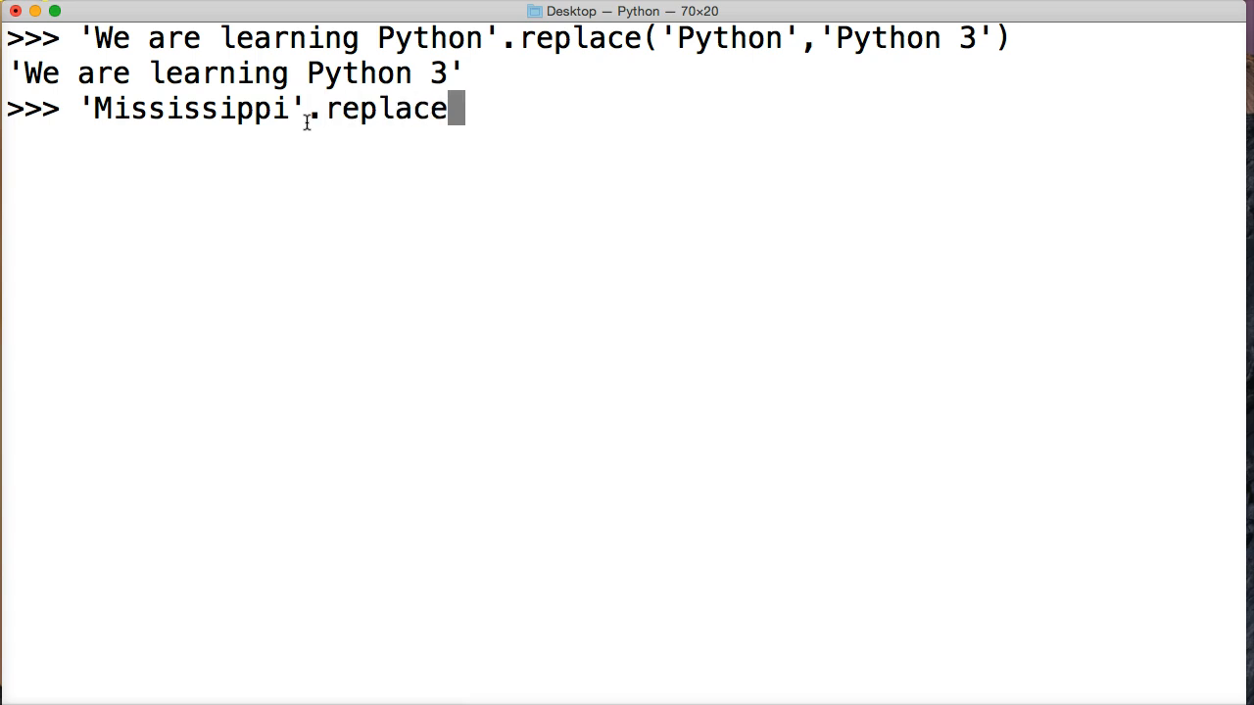
text(()
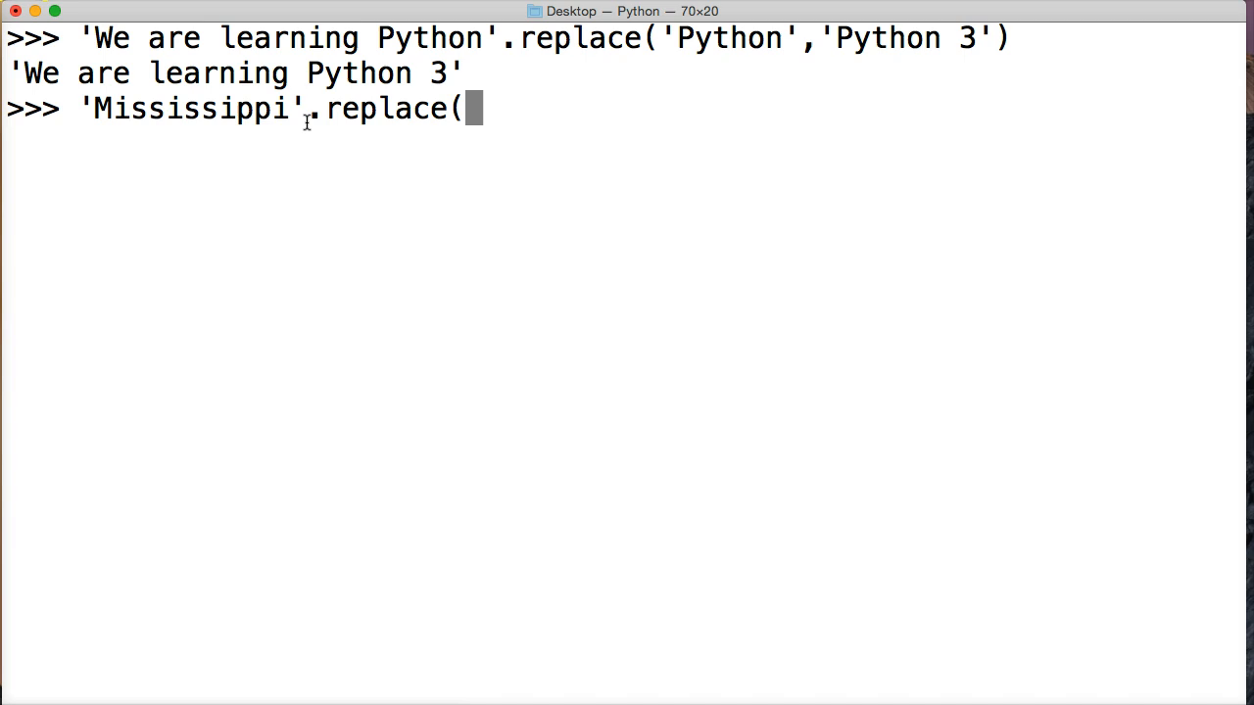
text('ss)
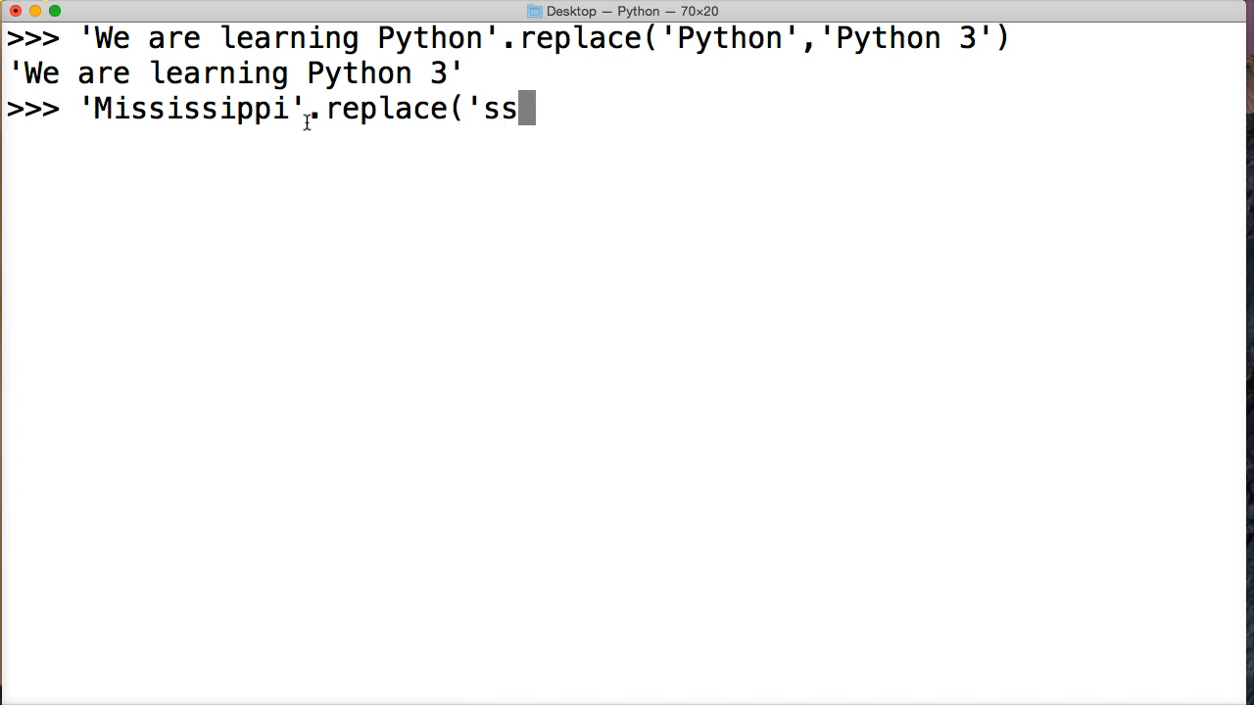
text(',)
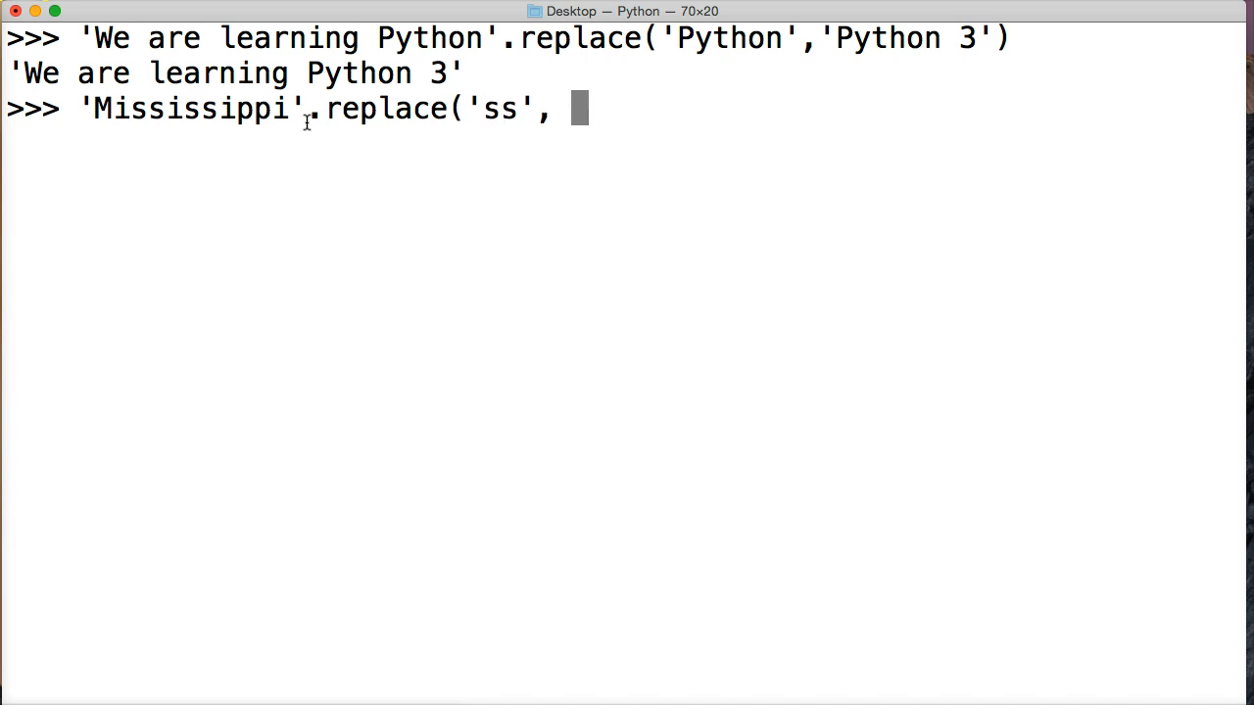
text('zz)
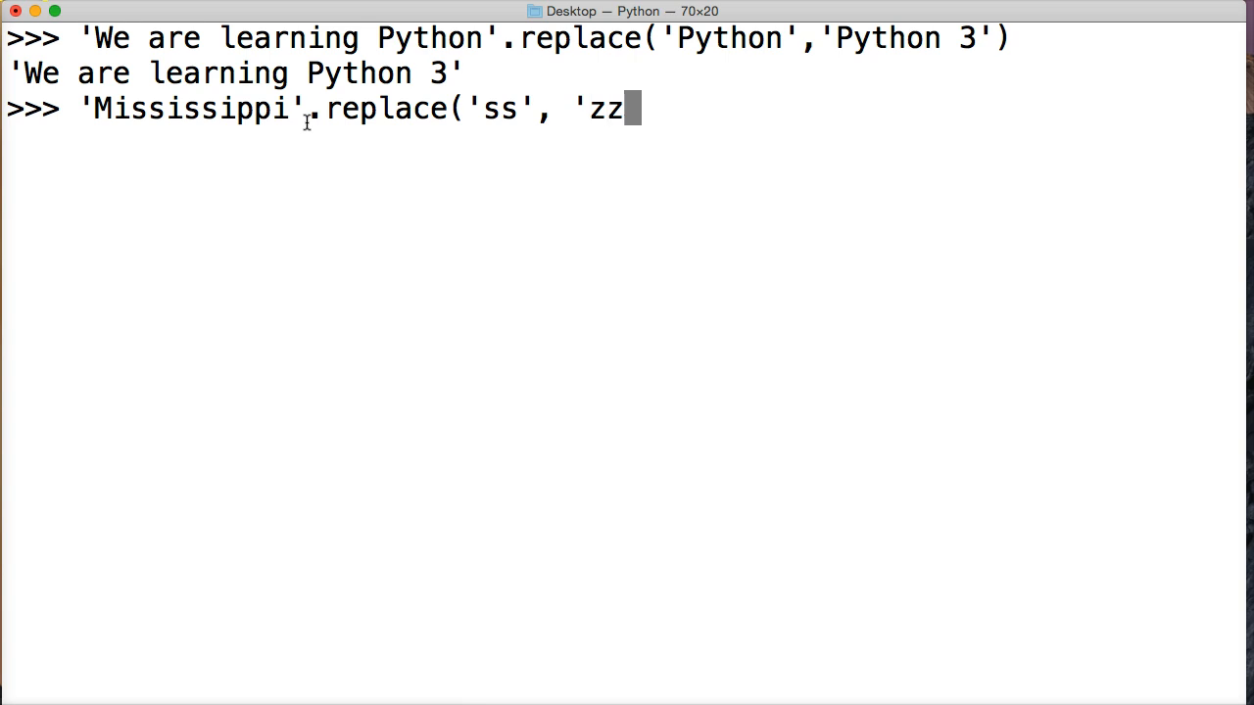
text(',)
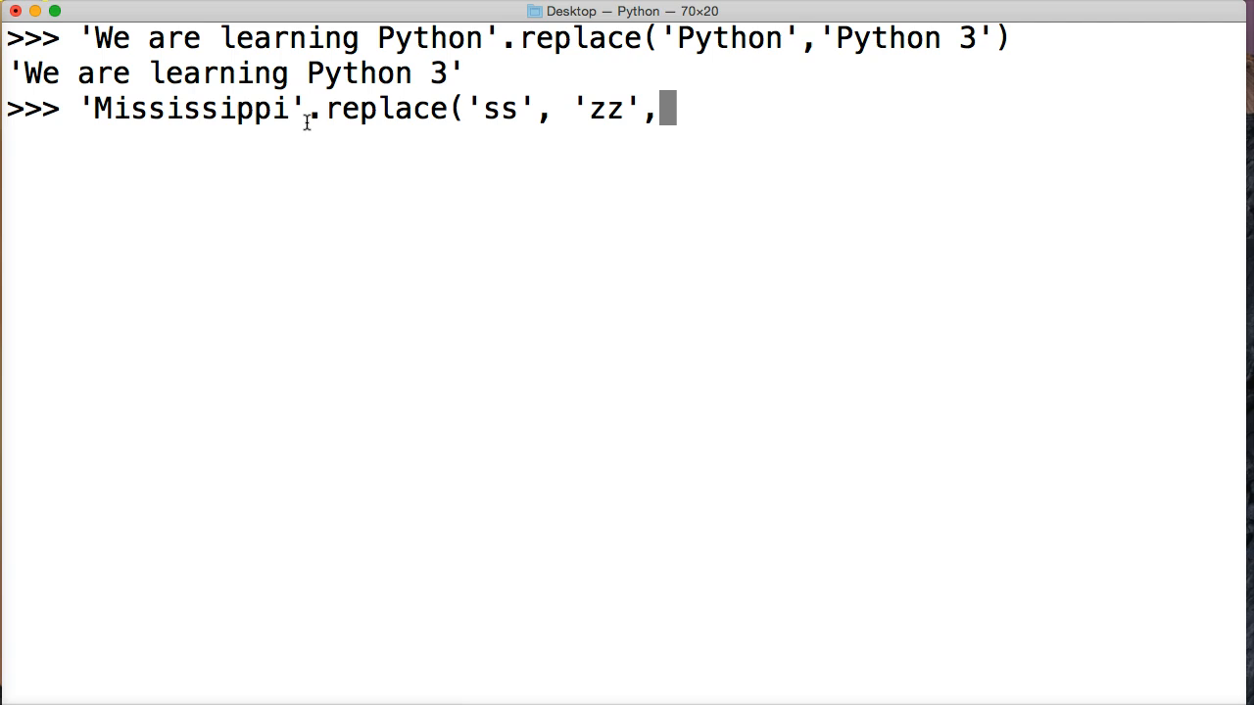
text(1)
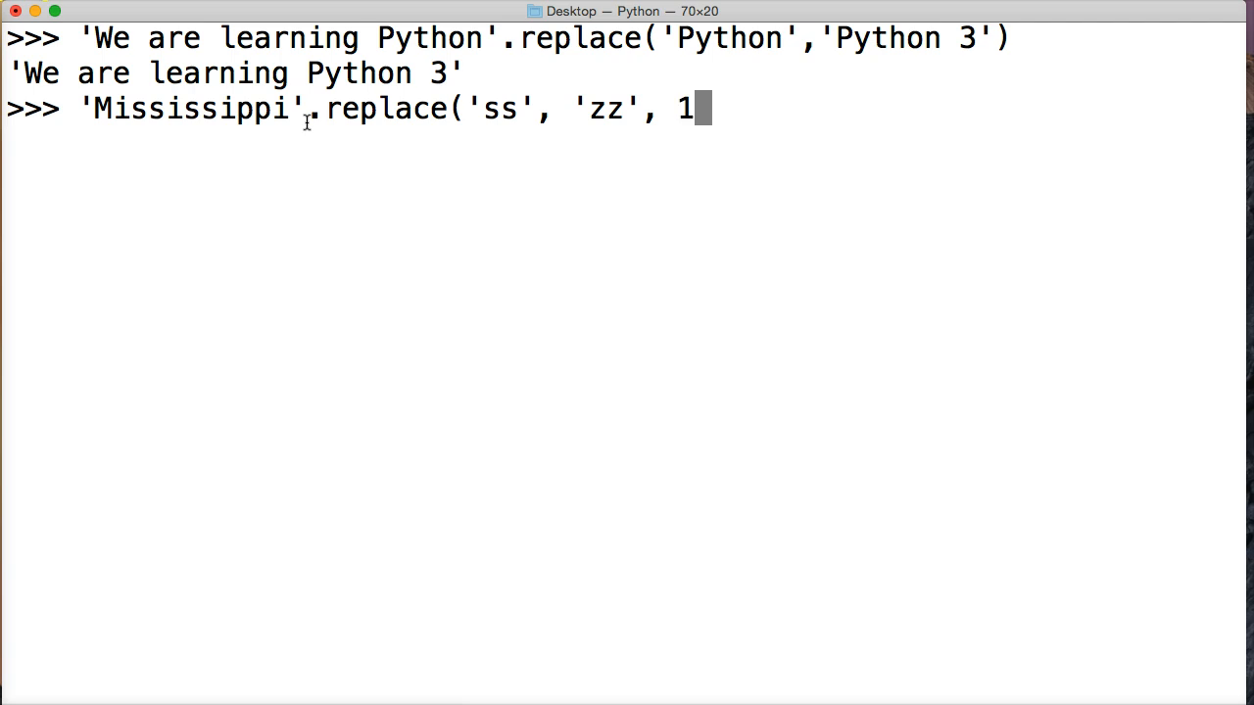
text())
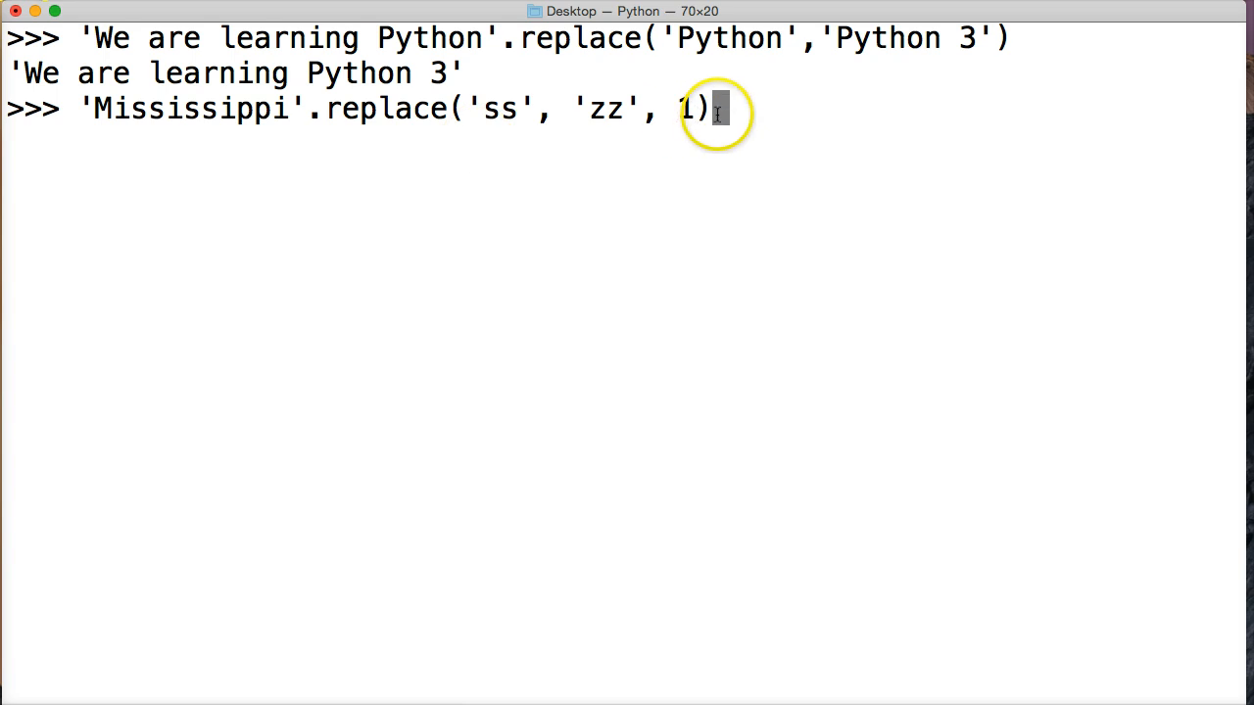
double_click(497, 108)
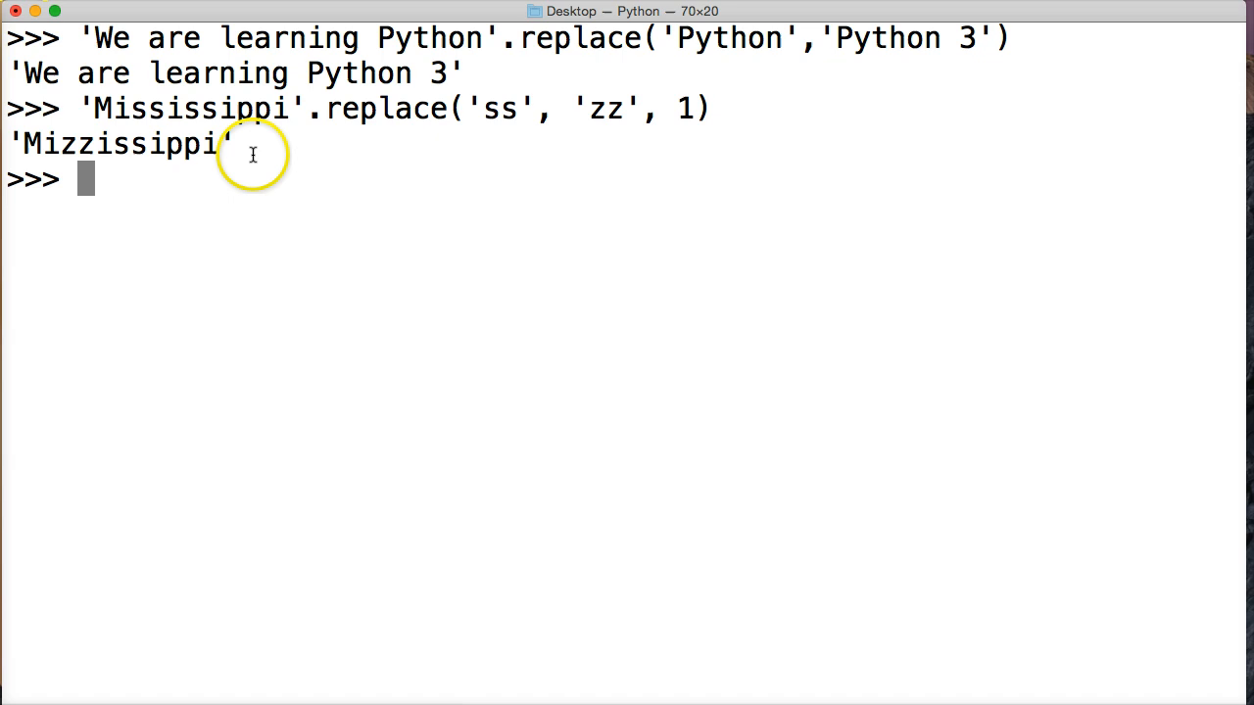
mouse_move(287, 150)
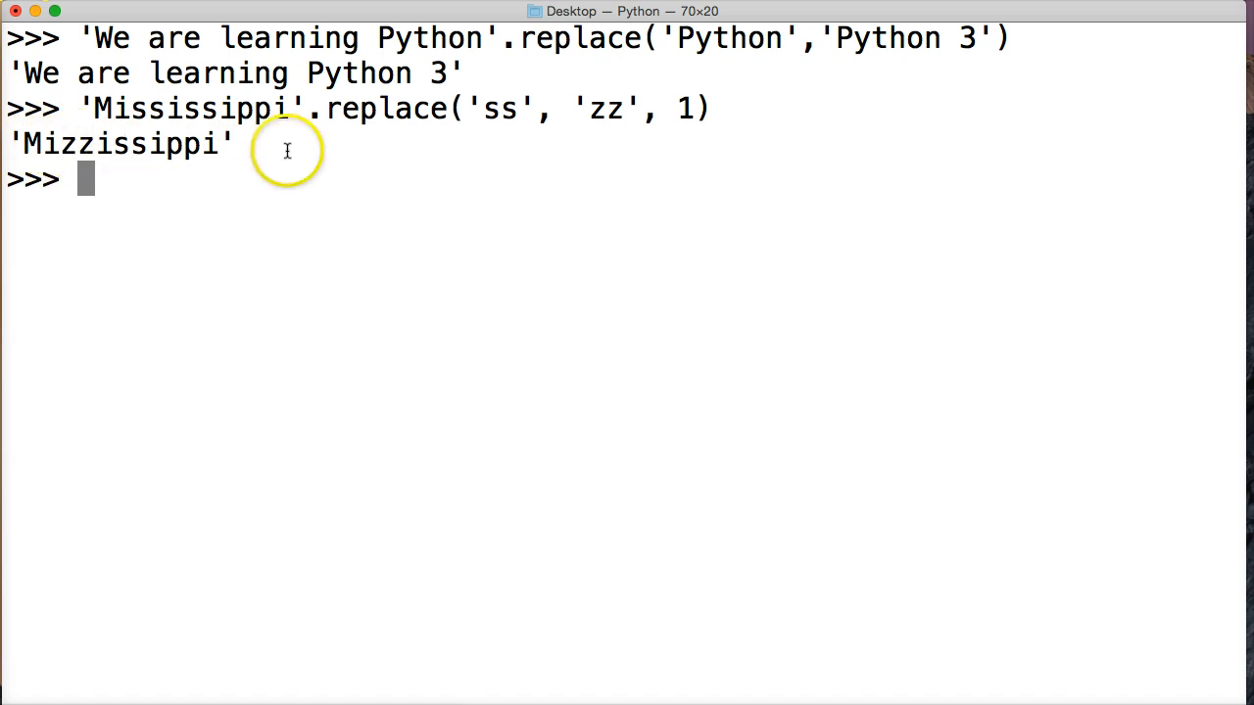
mouse_move(102, 179)
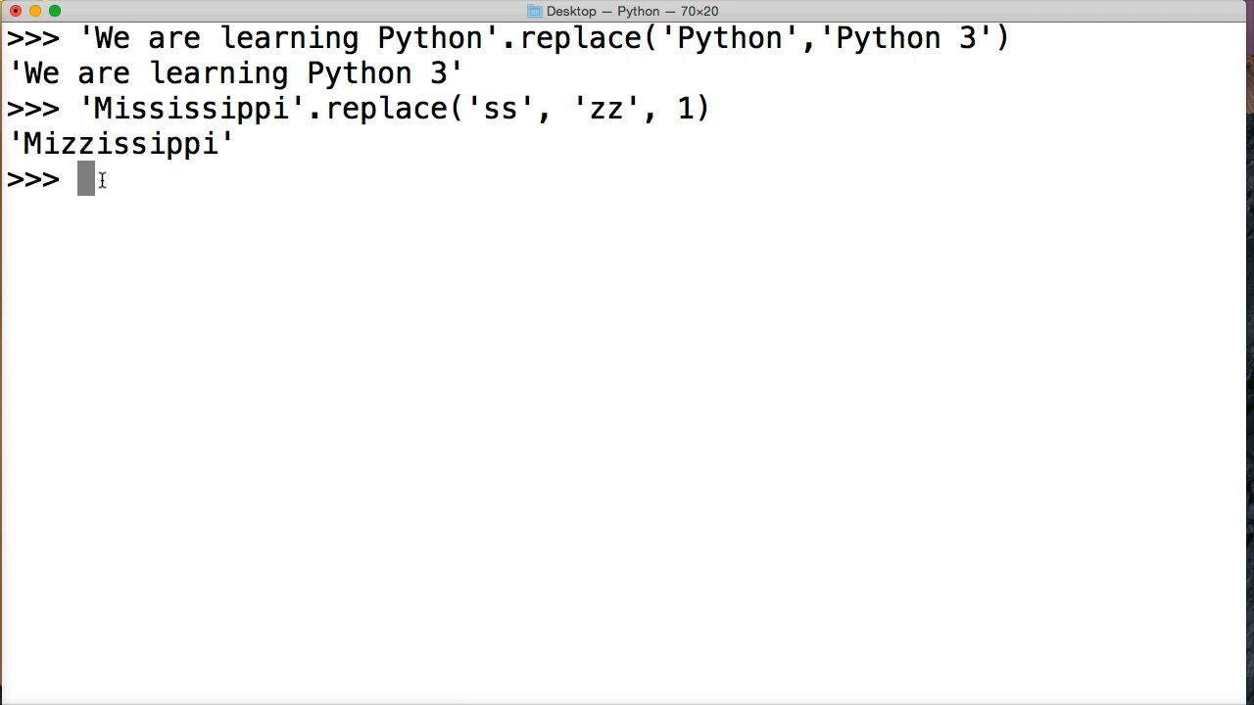
Step: Double-click the expression and its 'ss' argument to point out the replaced substring
double_click(497, 108)
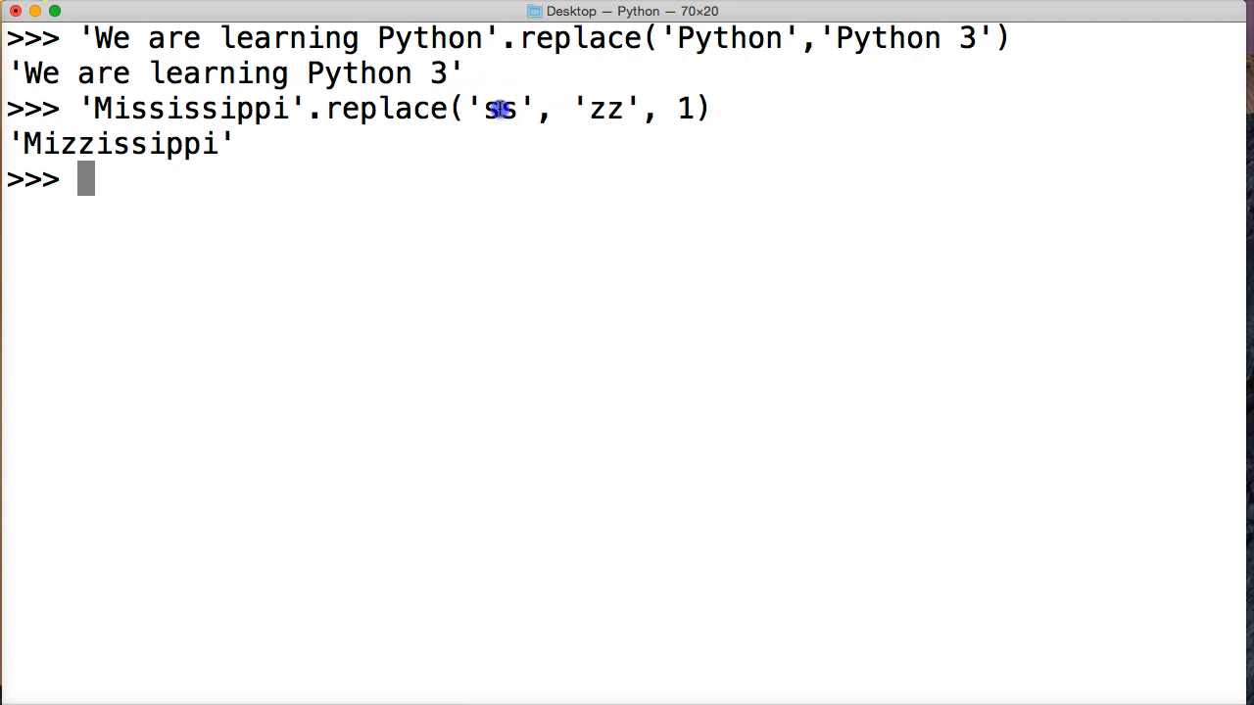
double_click(605, 108)
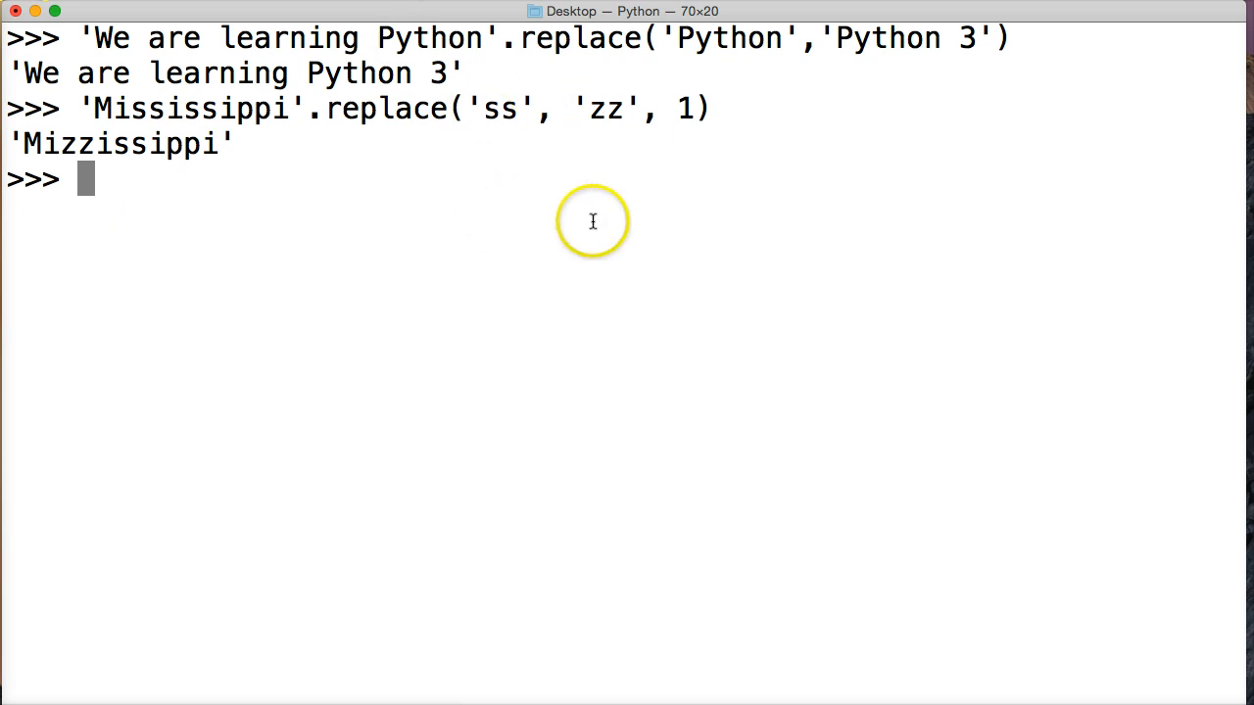
Step: Assign a = 'i', b = 'I' and c = 'Mississippi', retyping a after the unquoted attempt
text(a = i)
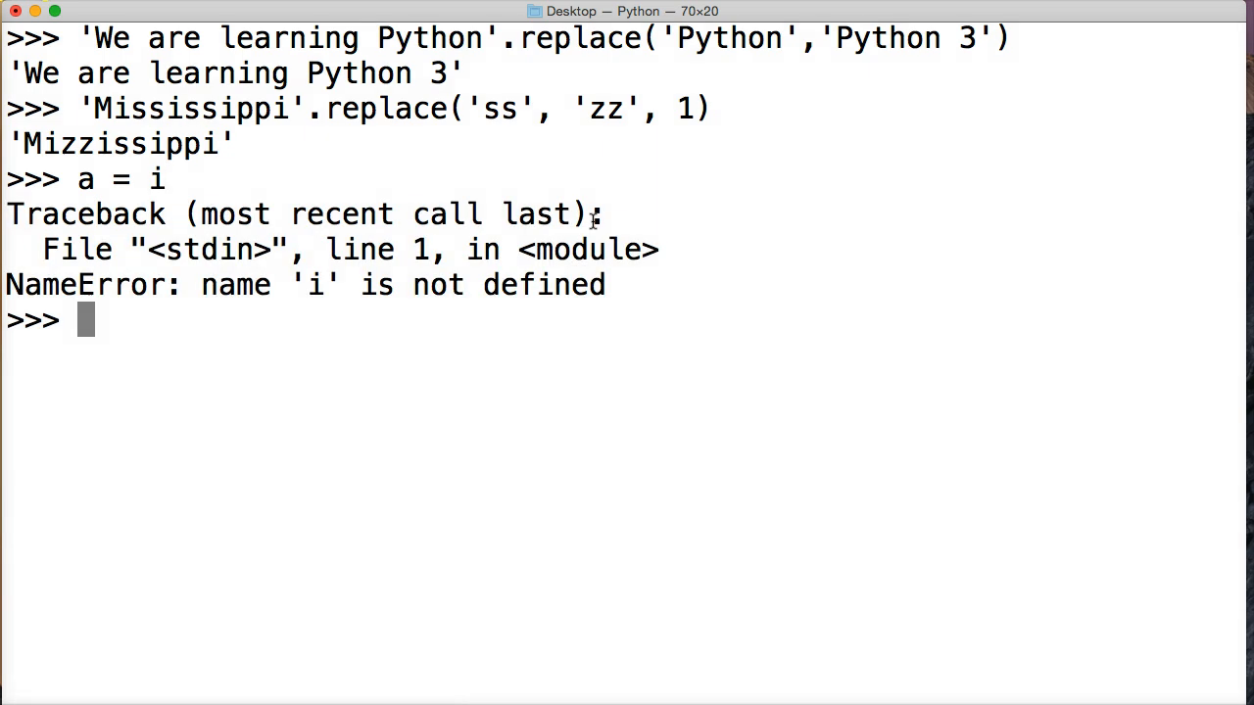
text(a =)
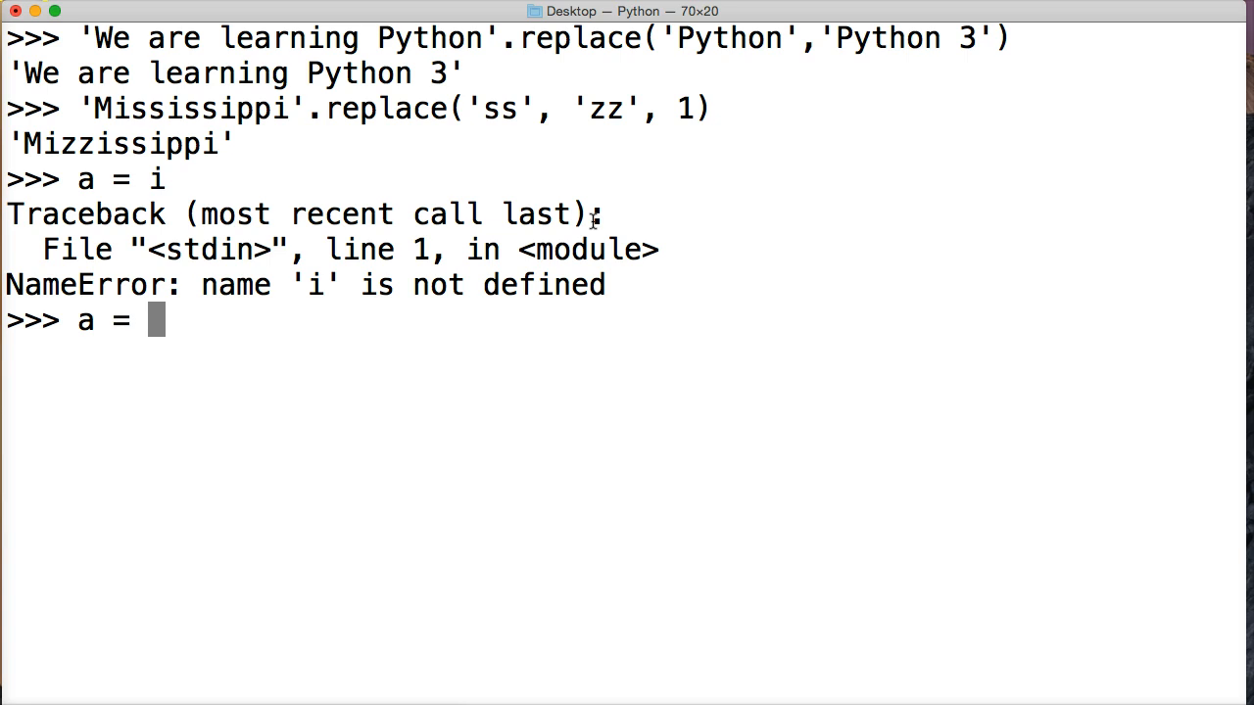
text('i)
text(b =)
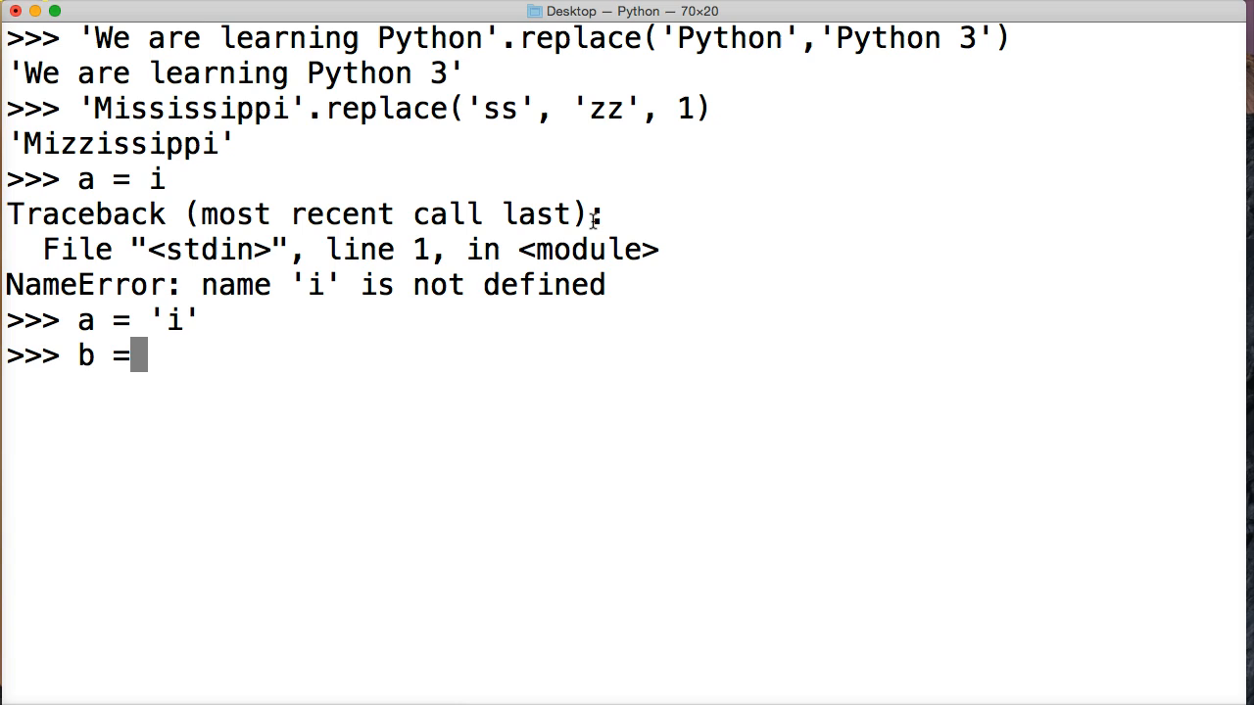
text('I')
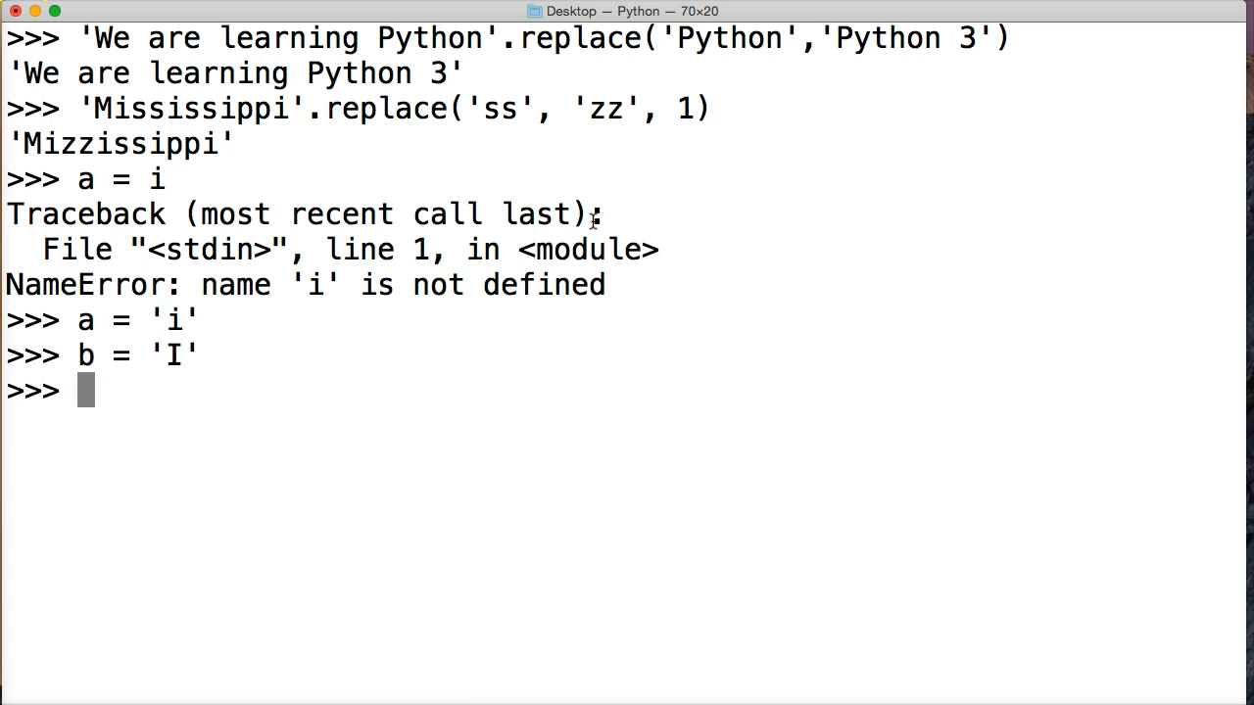
text(c = ')
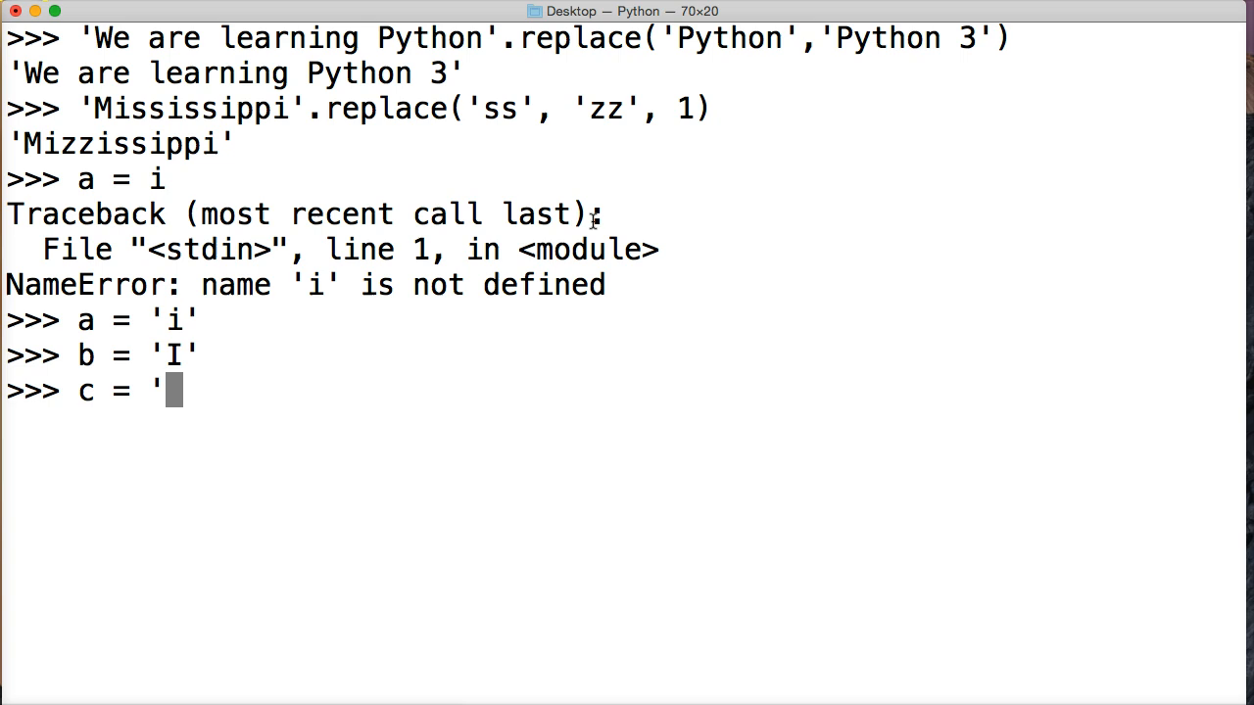
text(Missip)
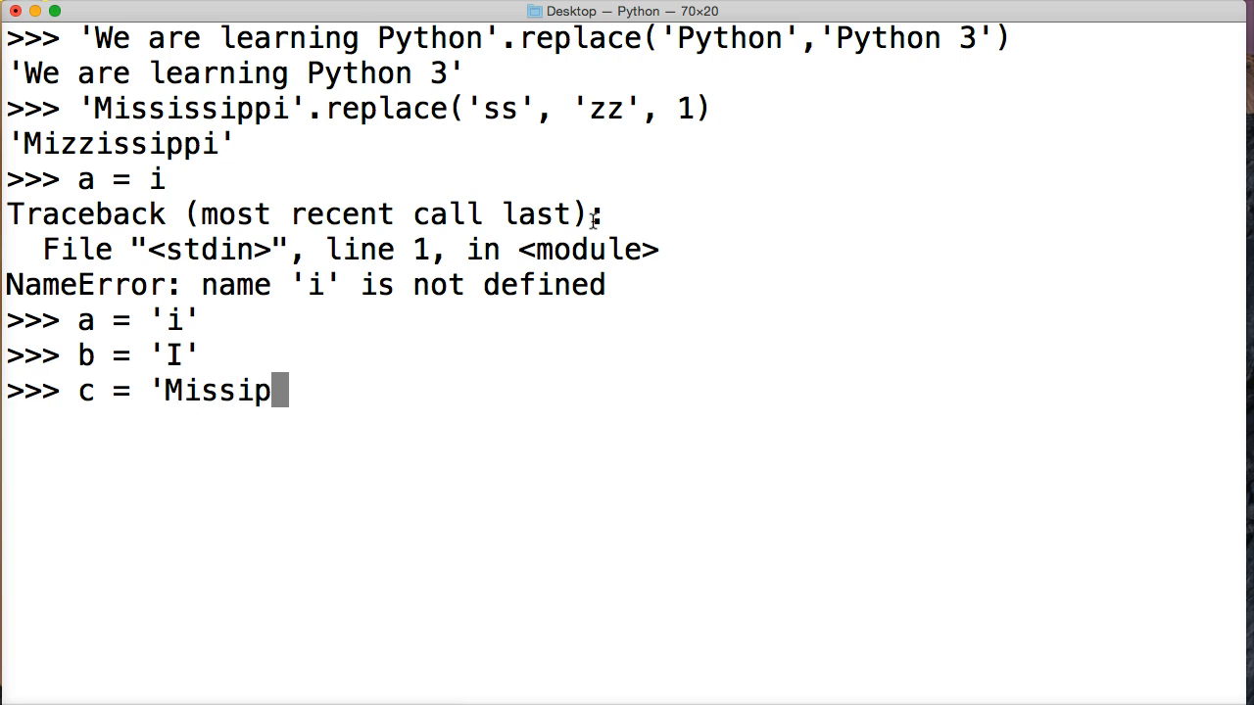
text(sippi)
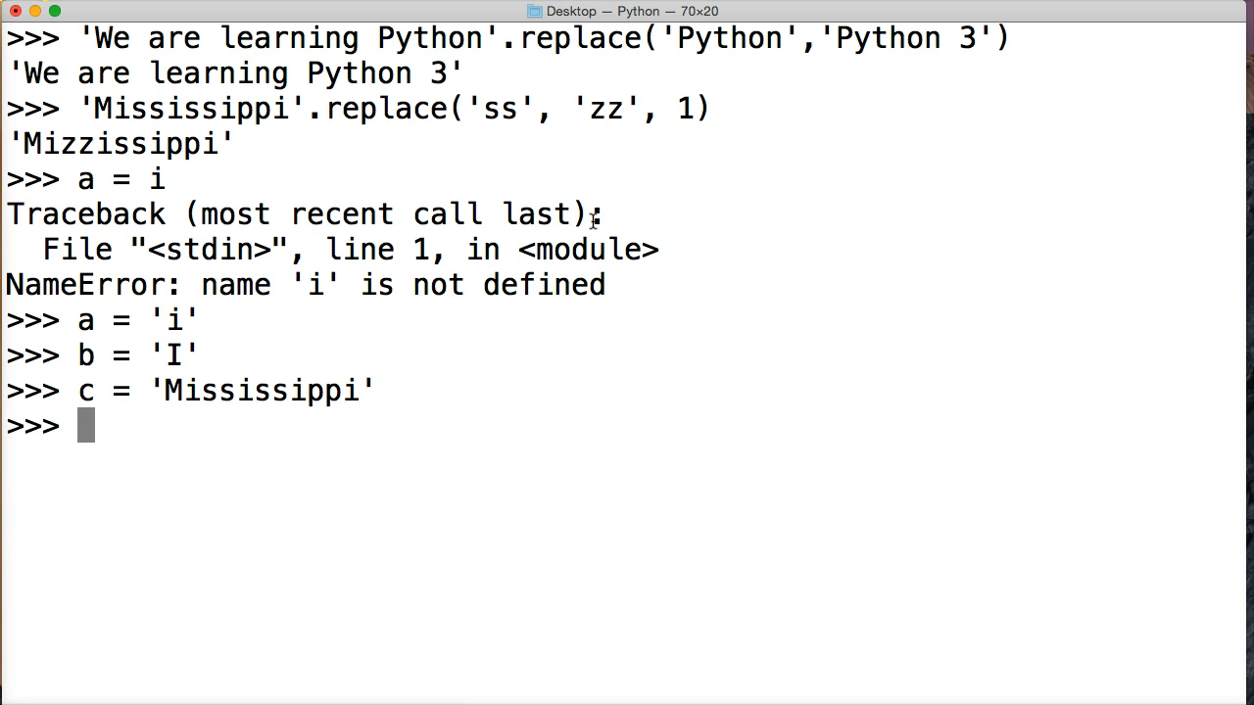
Step: Enter c.replace(a, b) to swap each 'i' in c for 'I'
text(c.)
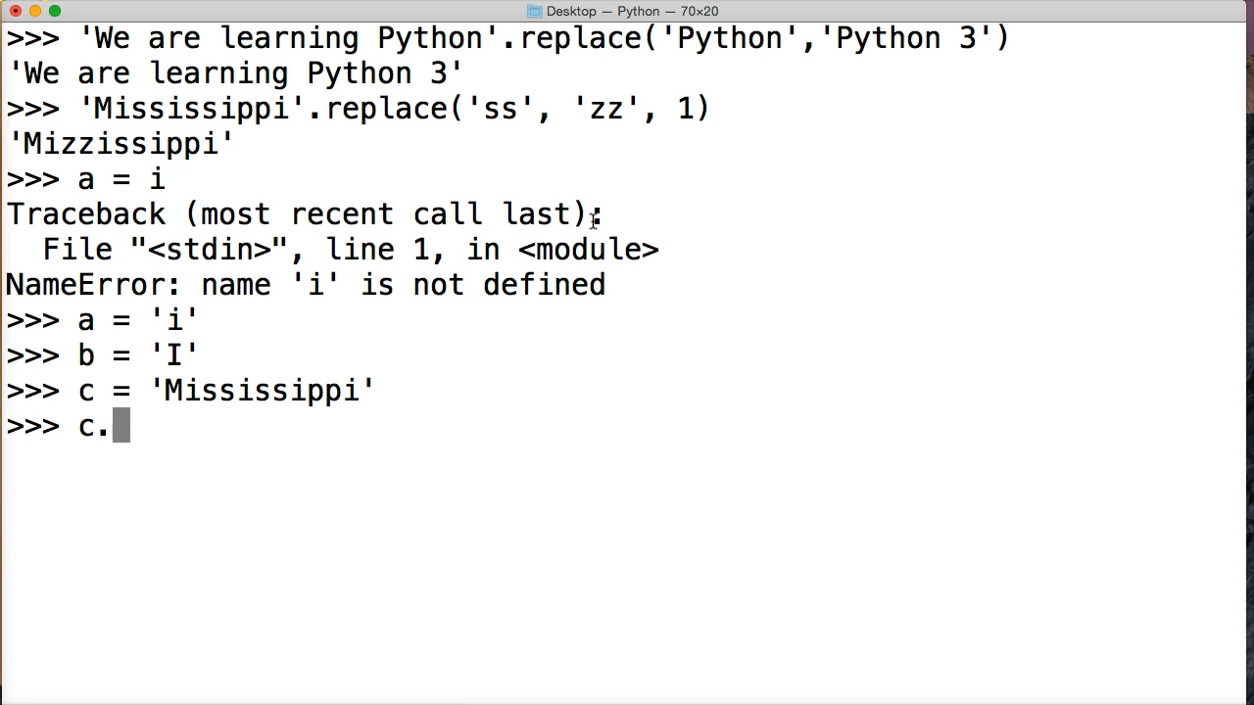
text(replac)
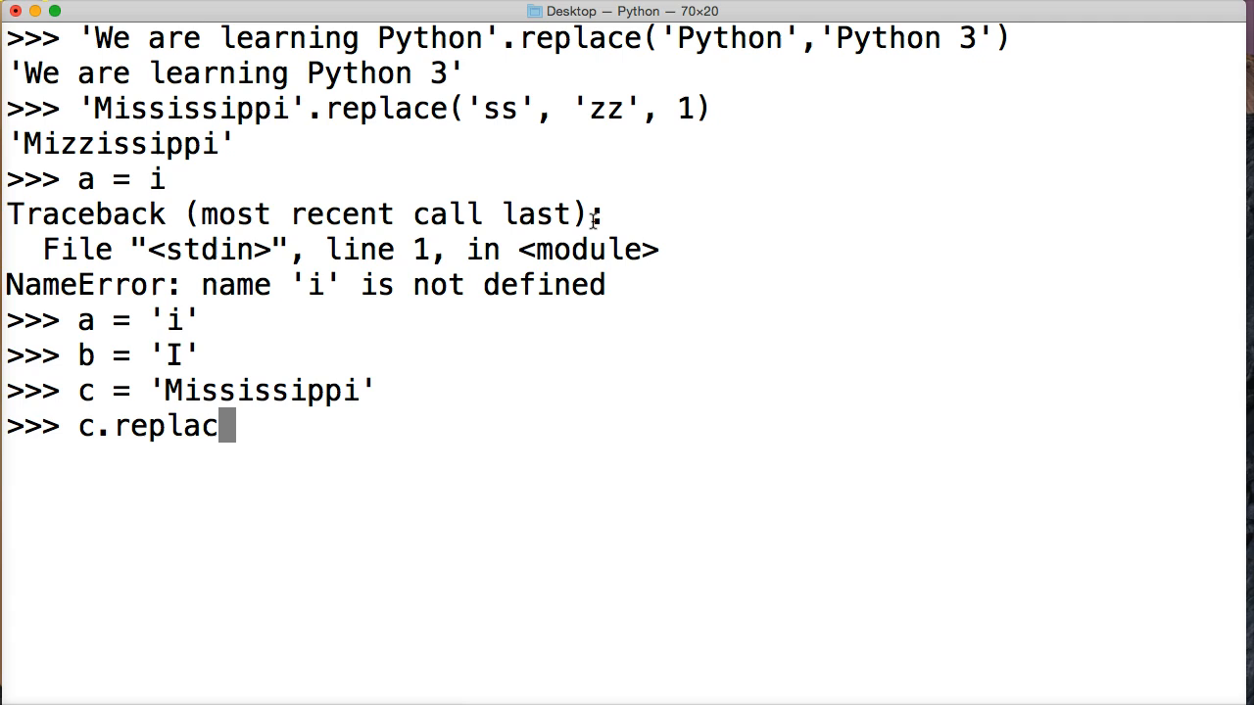
text(()
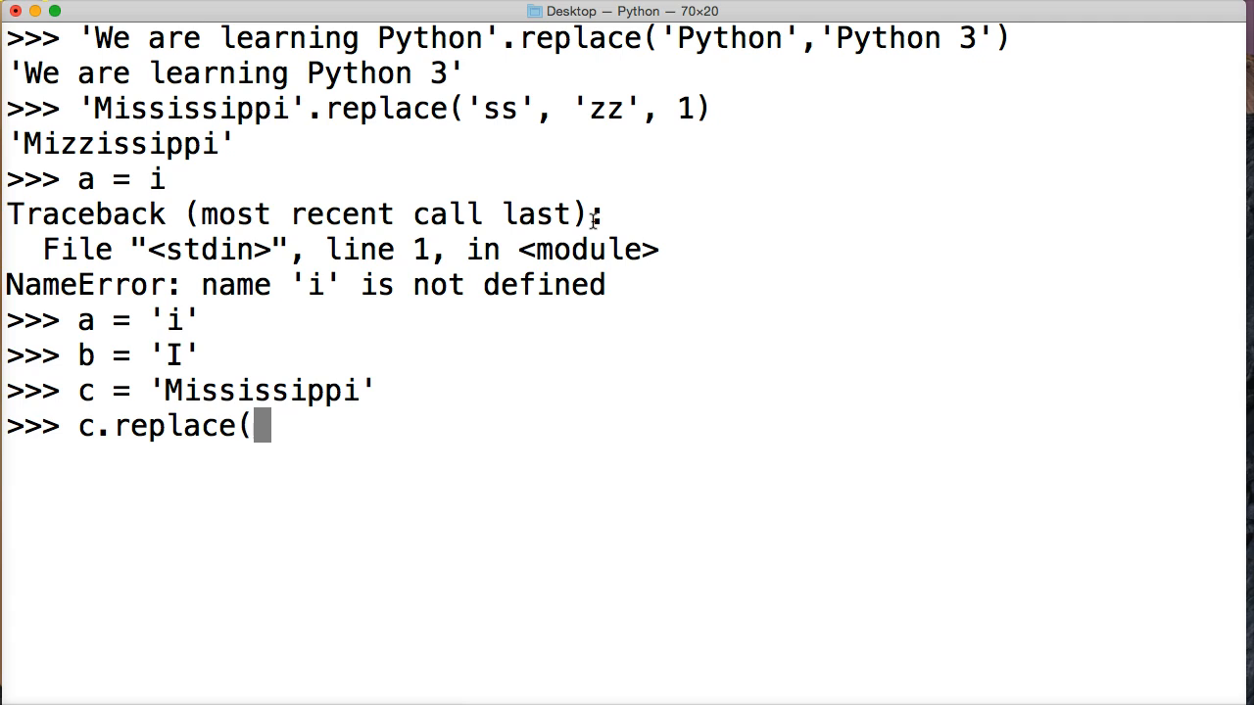
text(a,)
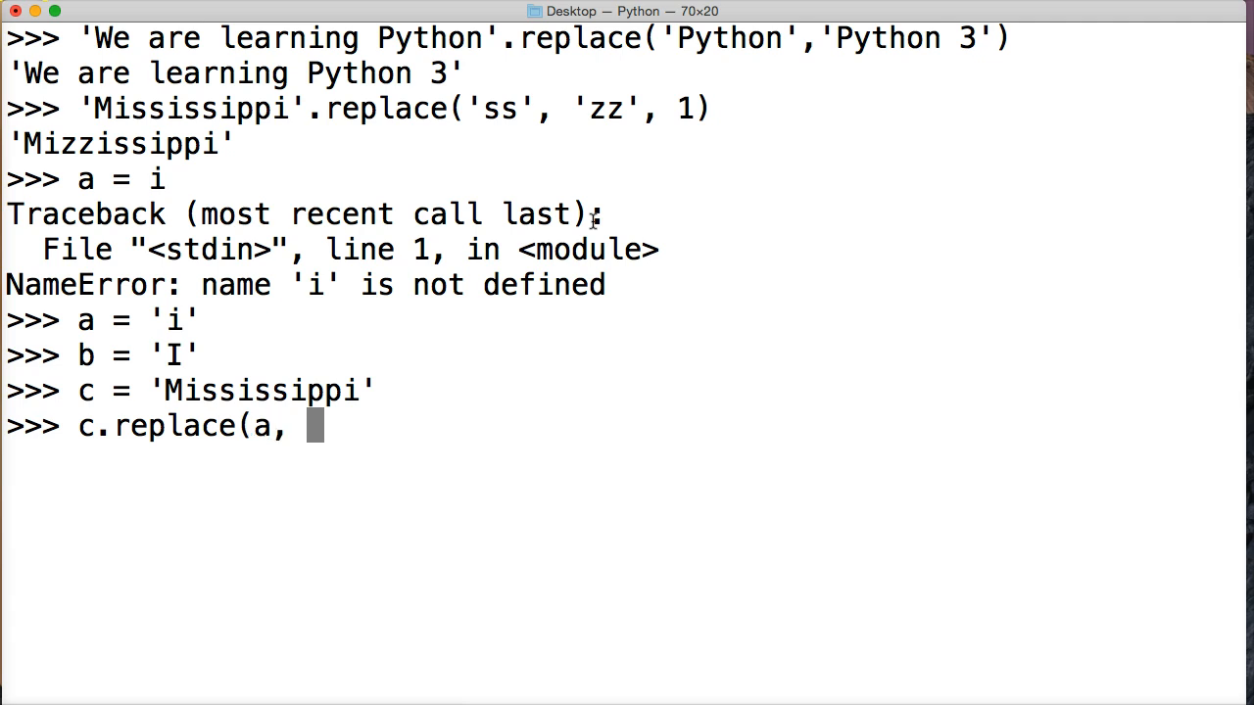
text(b)
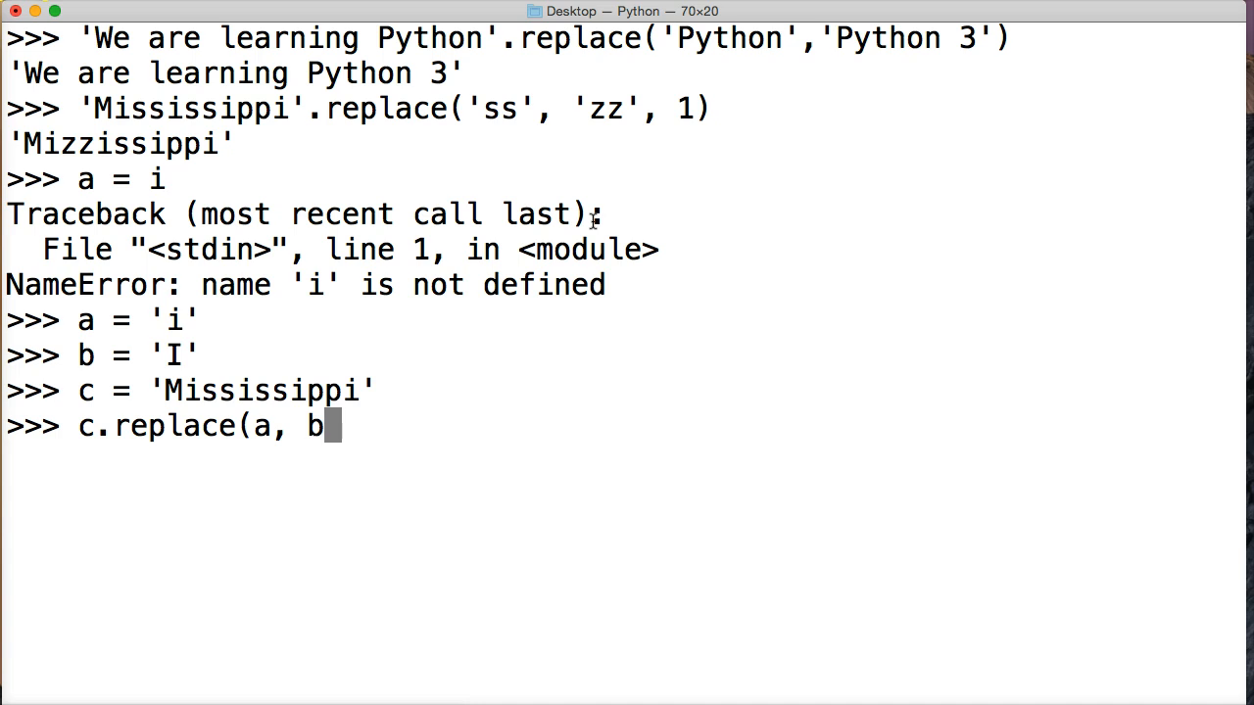
text())
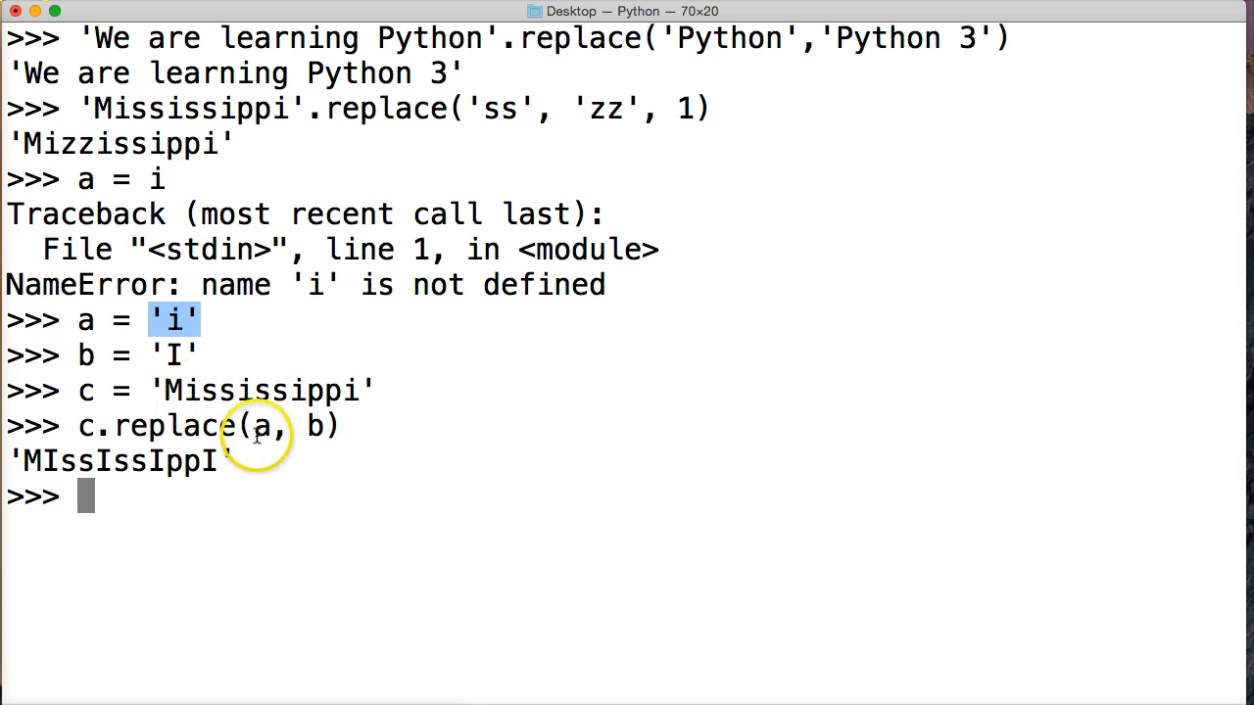
Step: Double-click the stored values of a and b to point them out
double_click(172, 355)
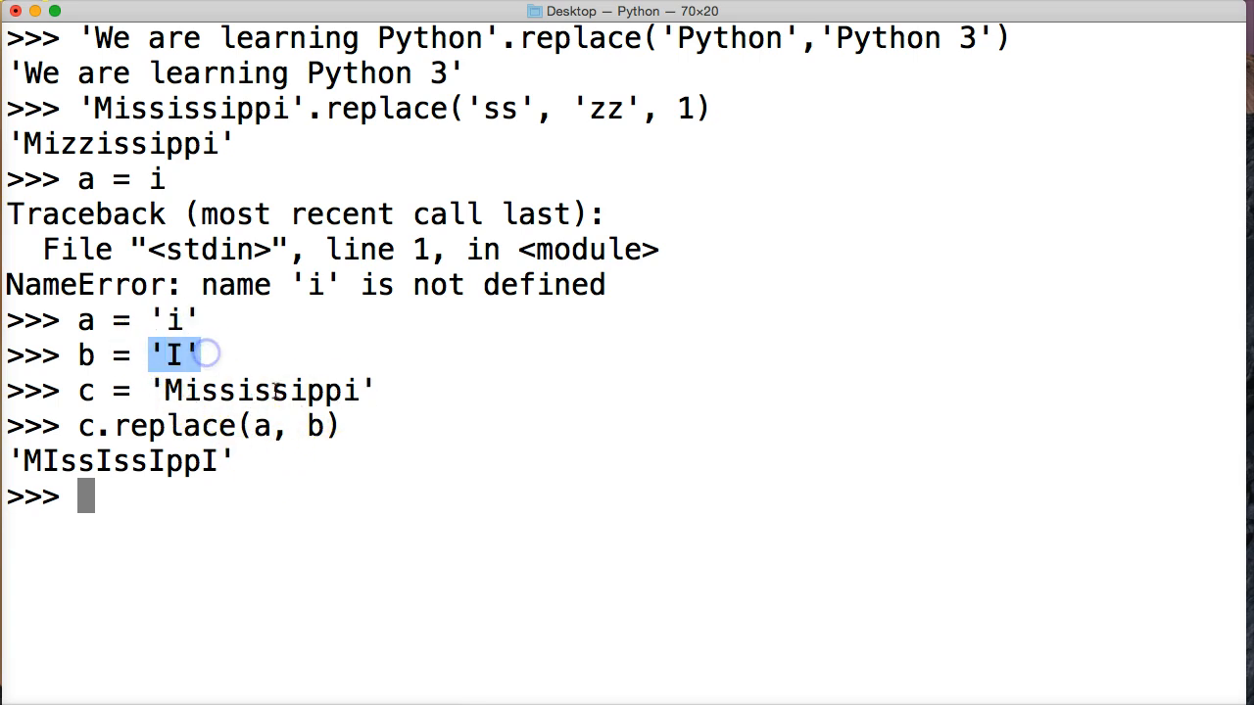